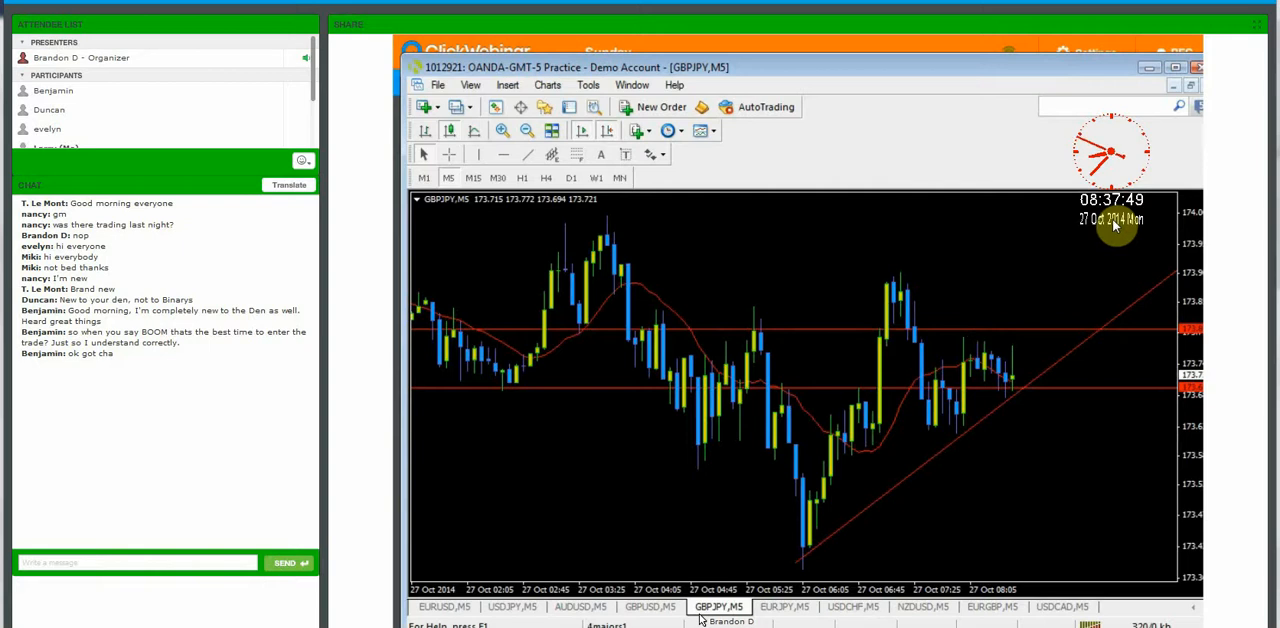
mouse_move(1076, 234)
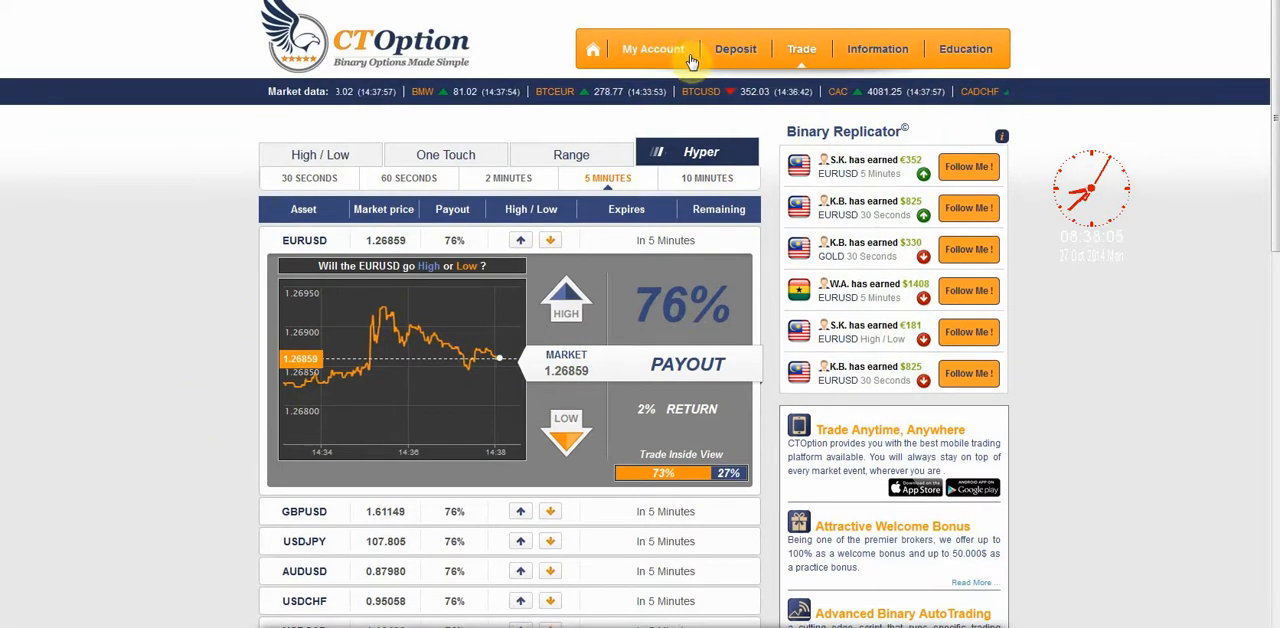
Reopen the EURUSD chart, compare the 10-minute expiry payout, and settle back on 5 minutes.
scroll(down, 3)
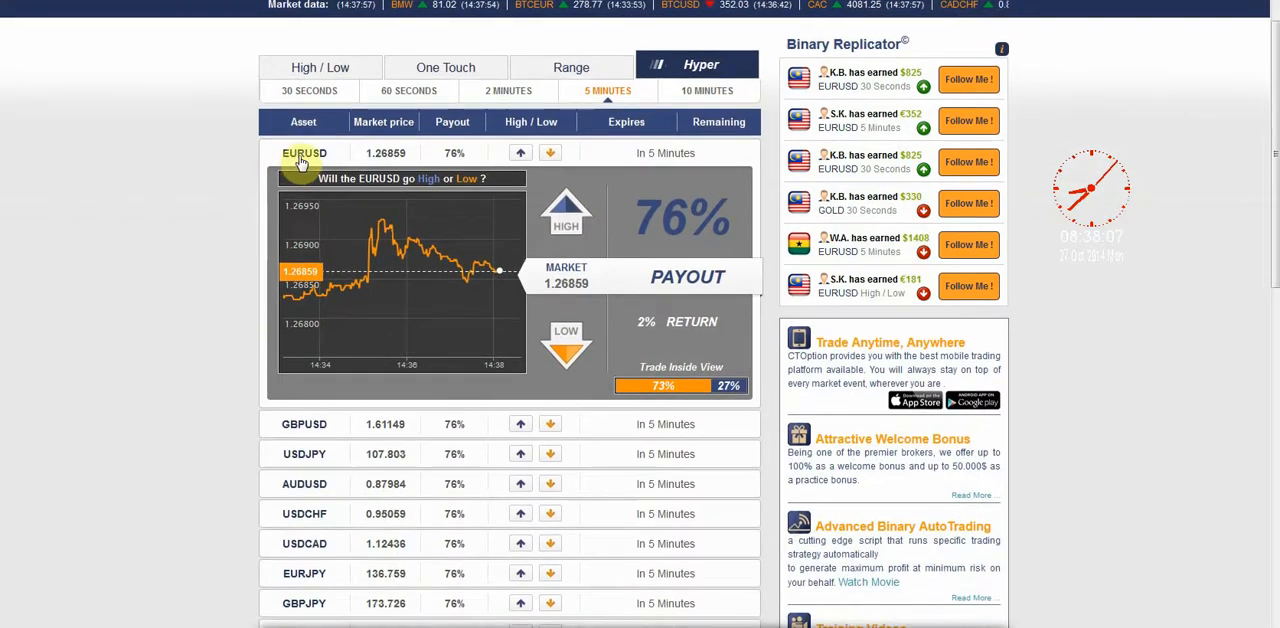
click(304, 152)
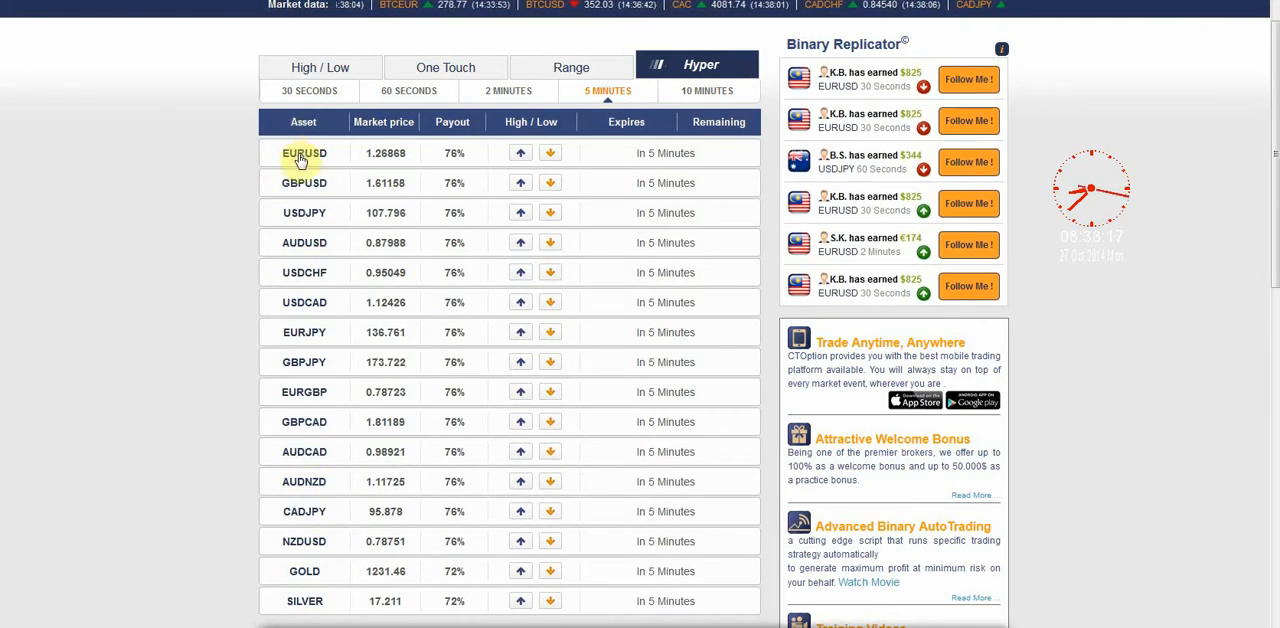
click(304, 152)
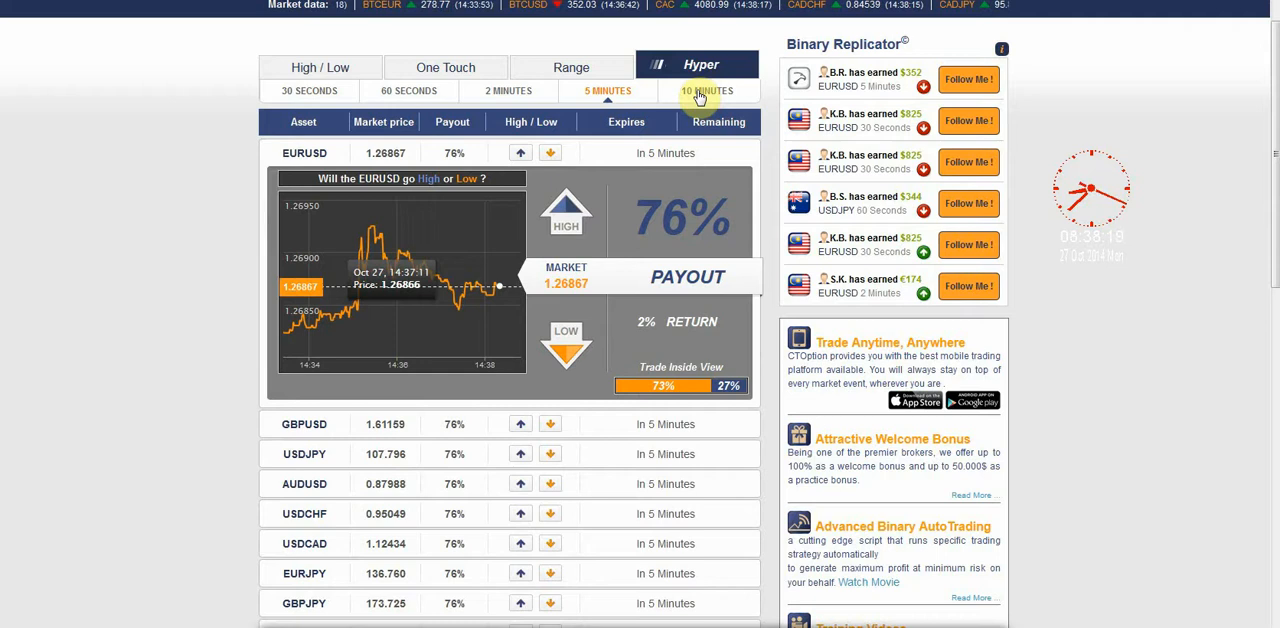
click(708, 90)
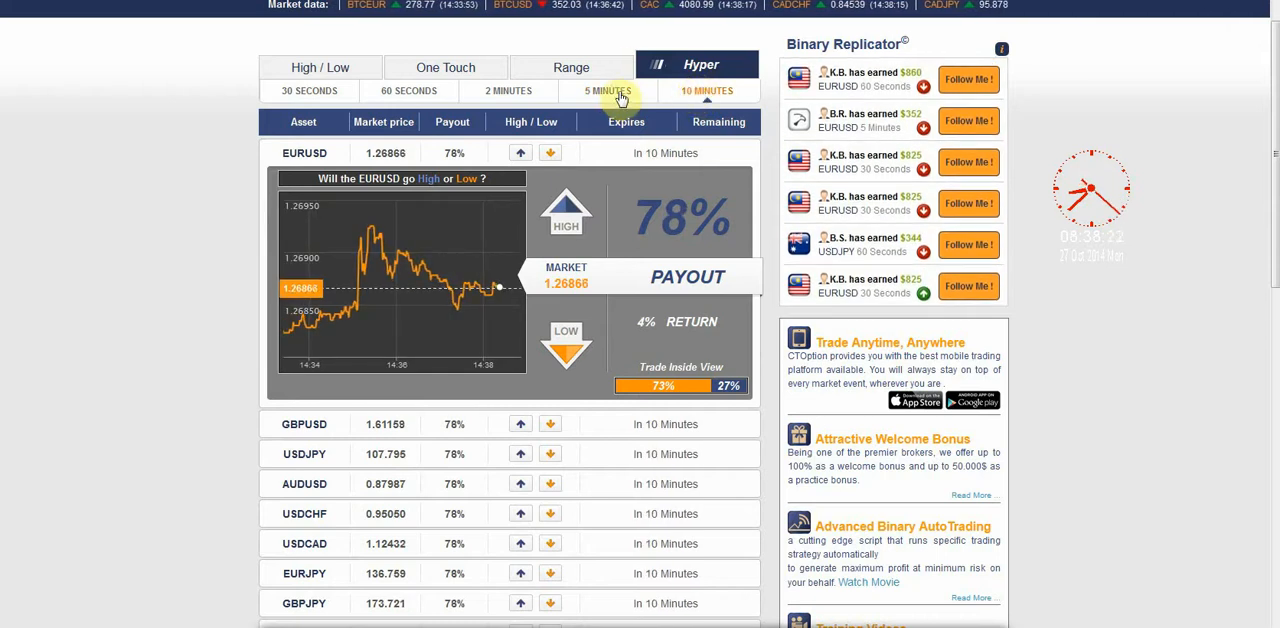
click(608, 90)
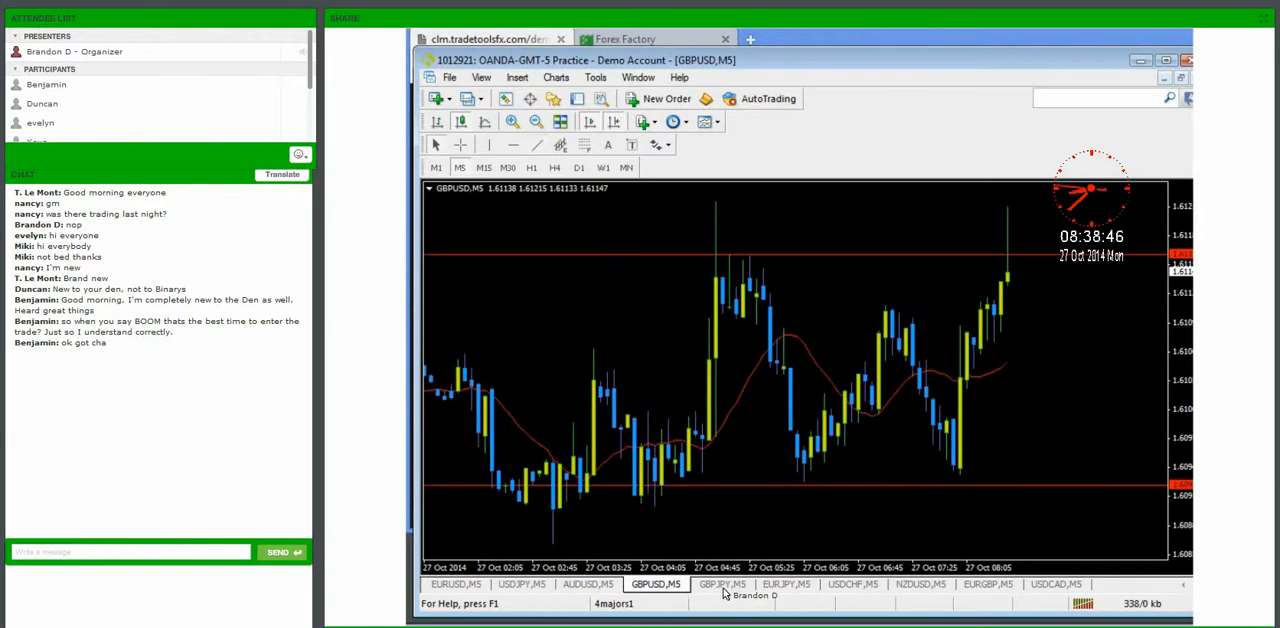
View the EURUSD M5 chart, then place a 5-minute EURUSD High trade at 1.26862.
click(456, 584)
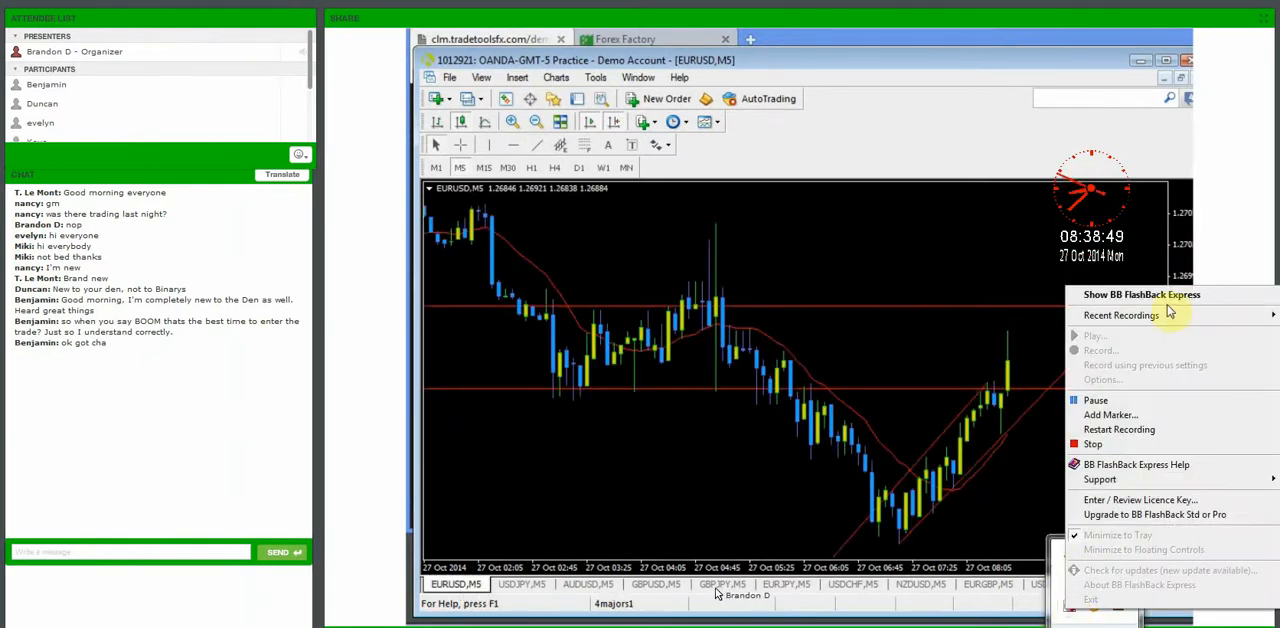
click(1140, 294)
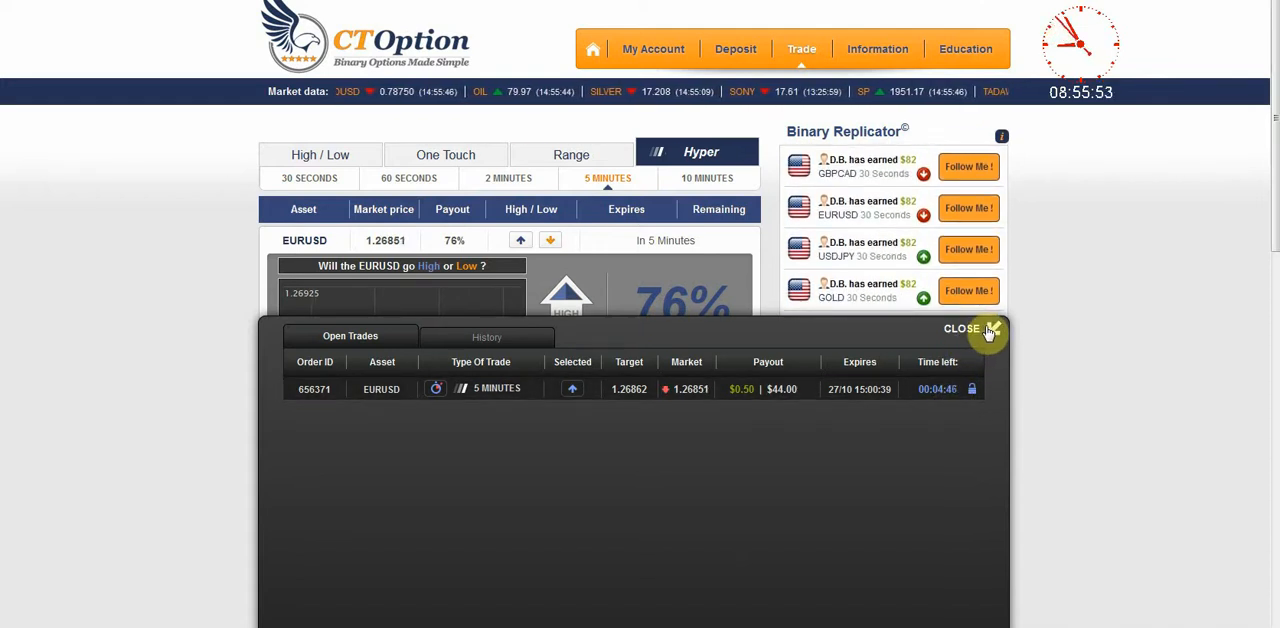
click(960, 328)
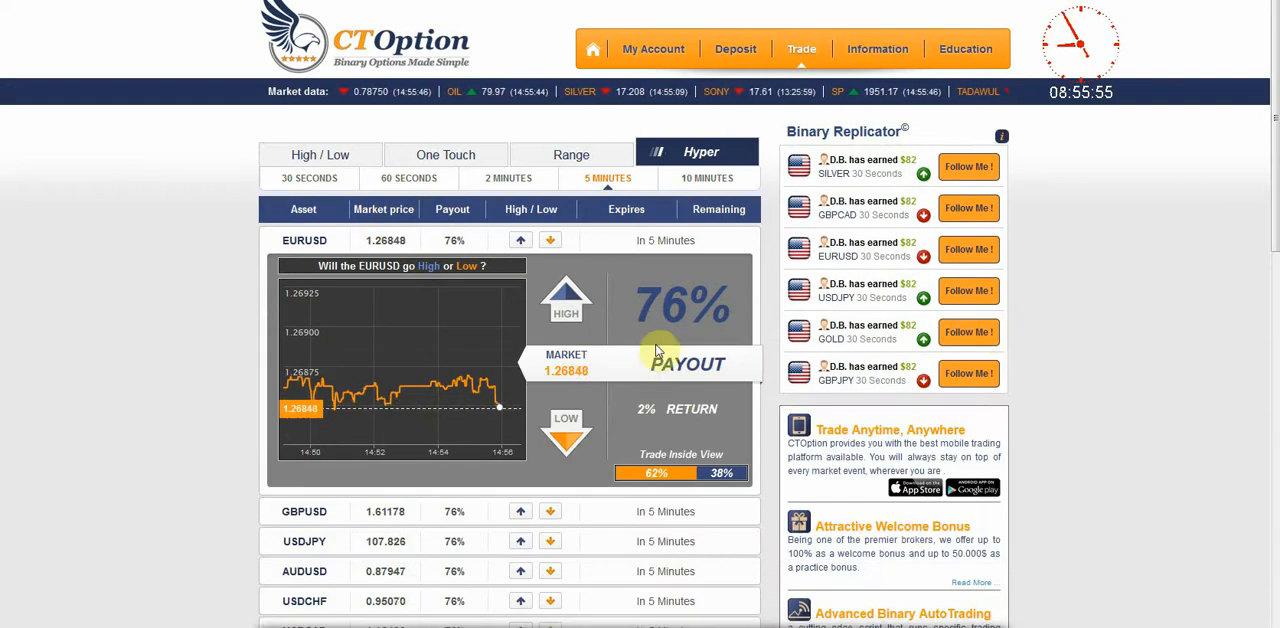
scroll(down, 3)
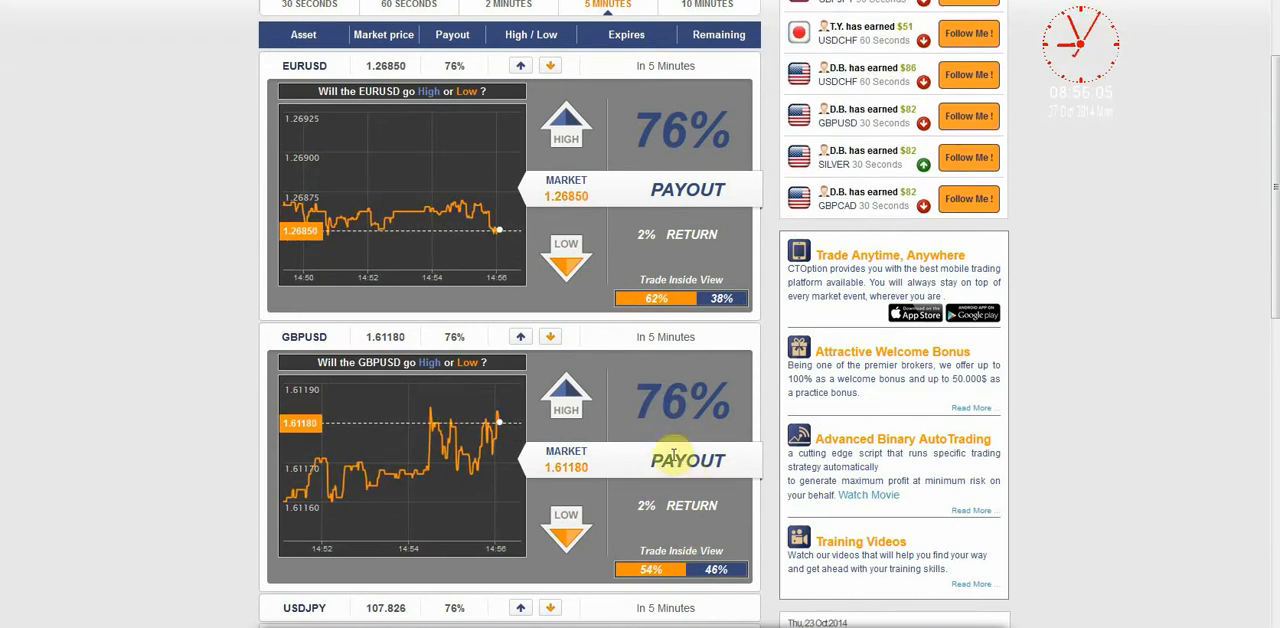
click(566, 396)
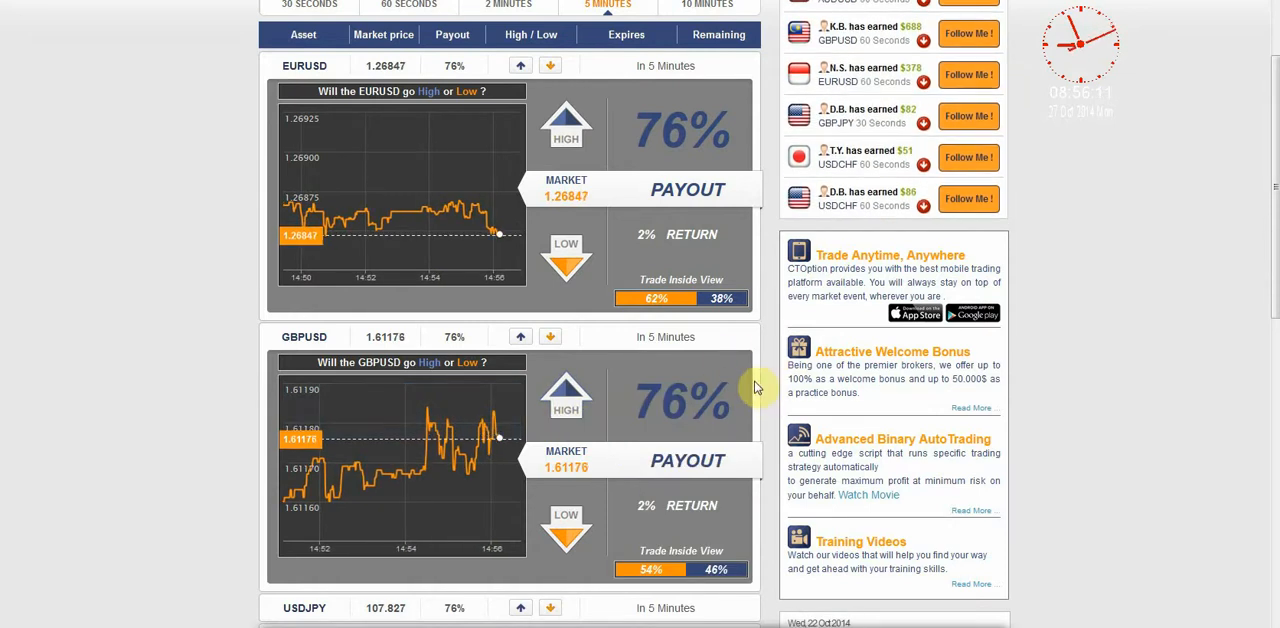
mouse_move(418, 468)
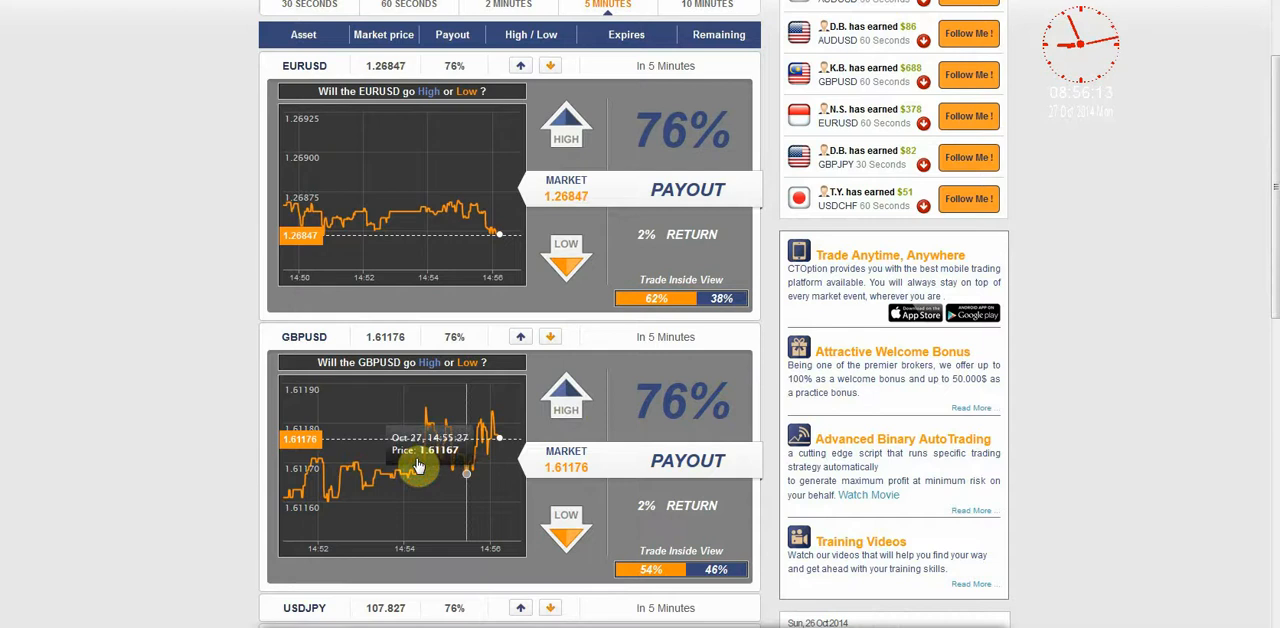
scroll(down, 3)
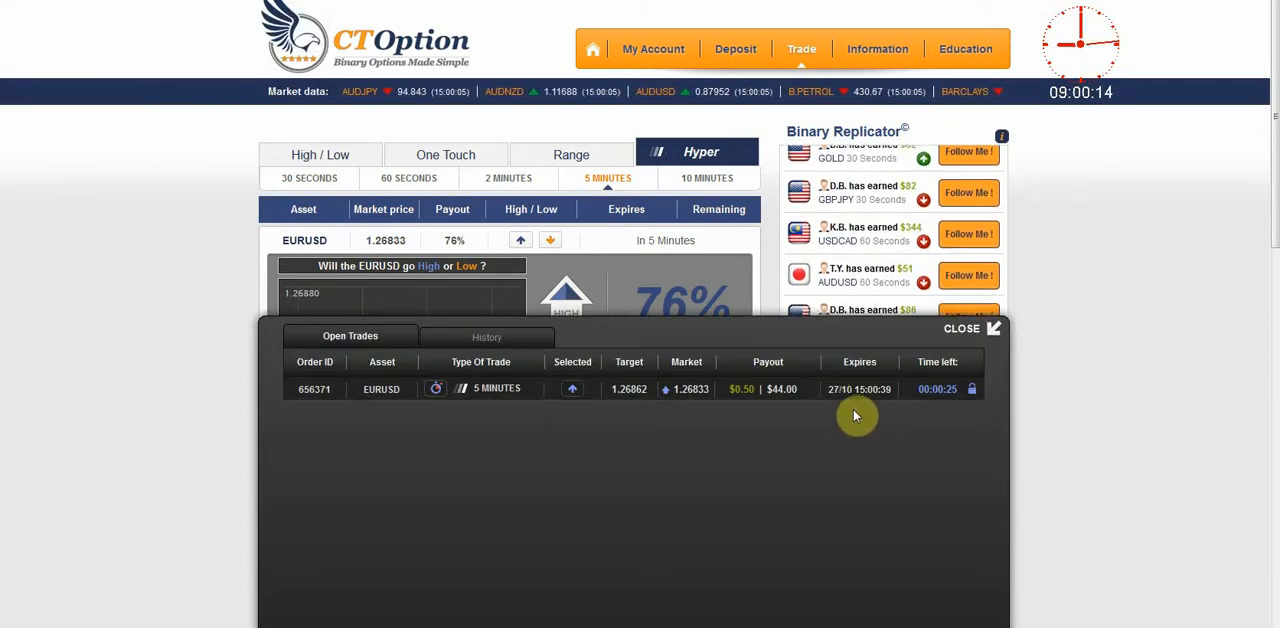
mouse_move(718, 358)
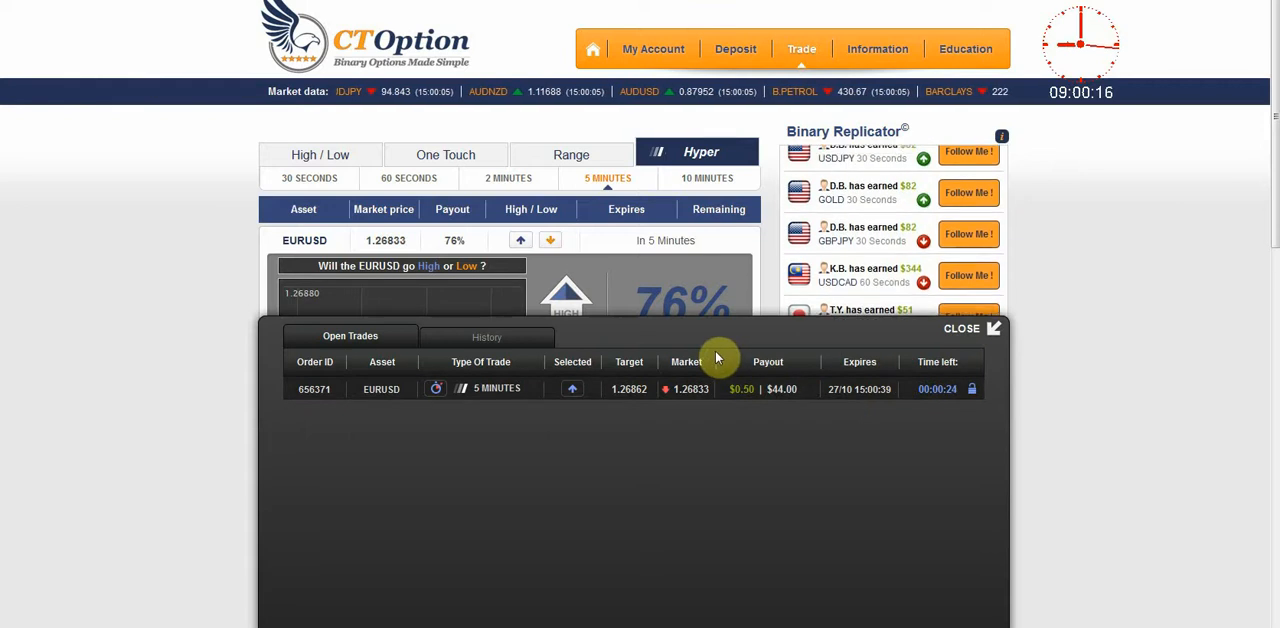
mouse_move(688, 402)
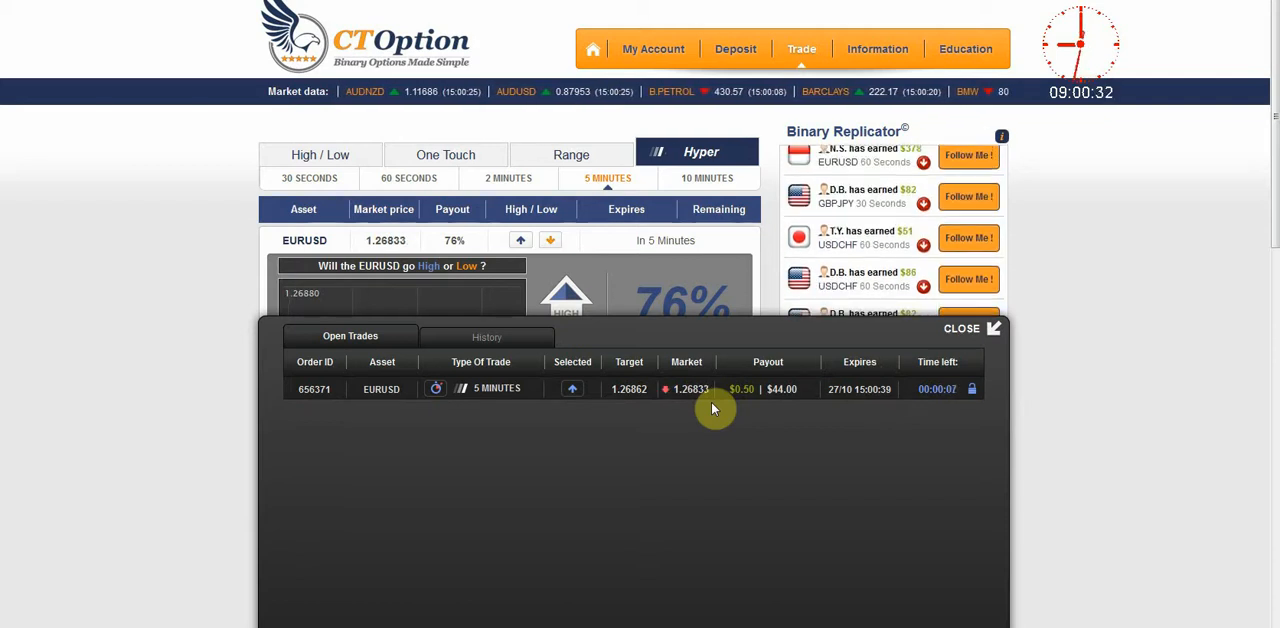
mouse_move(710, 404)
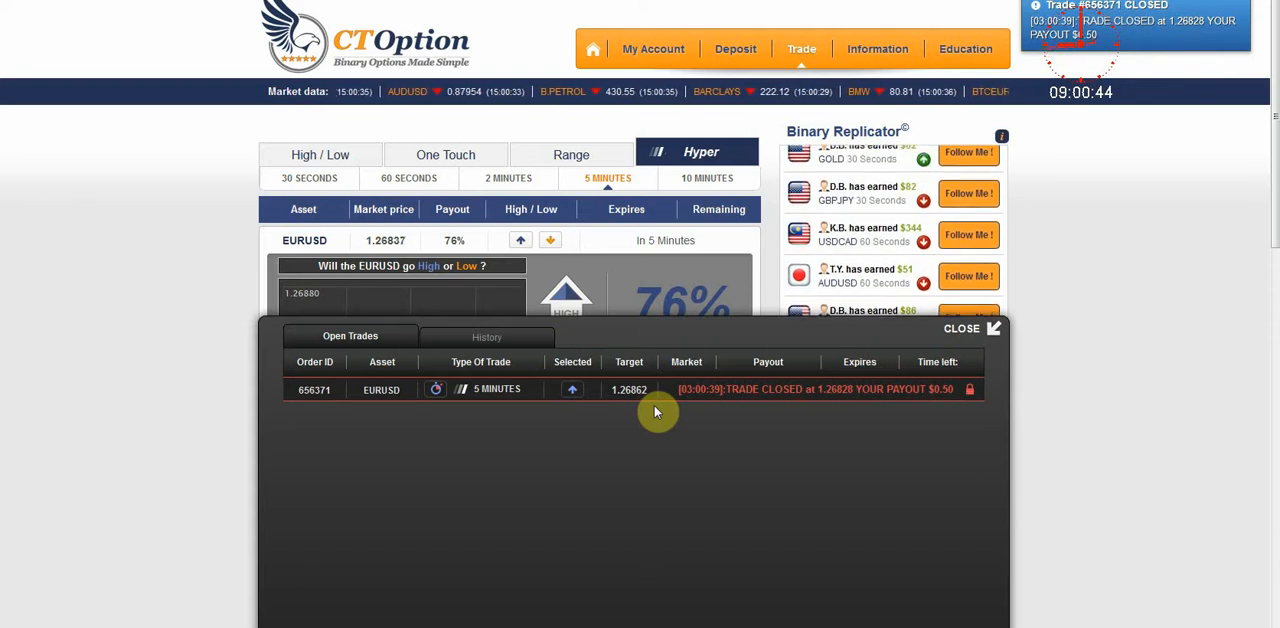
mouse_move(812, 408)
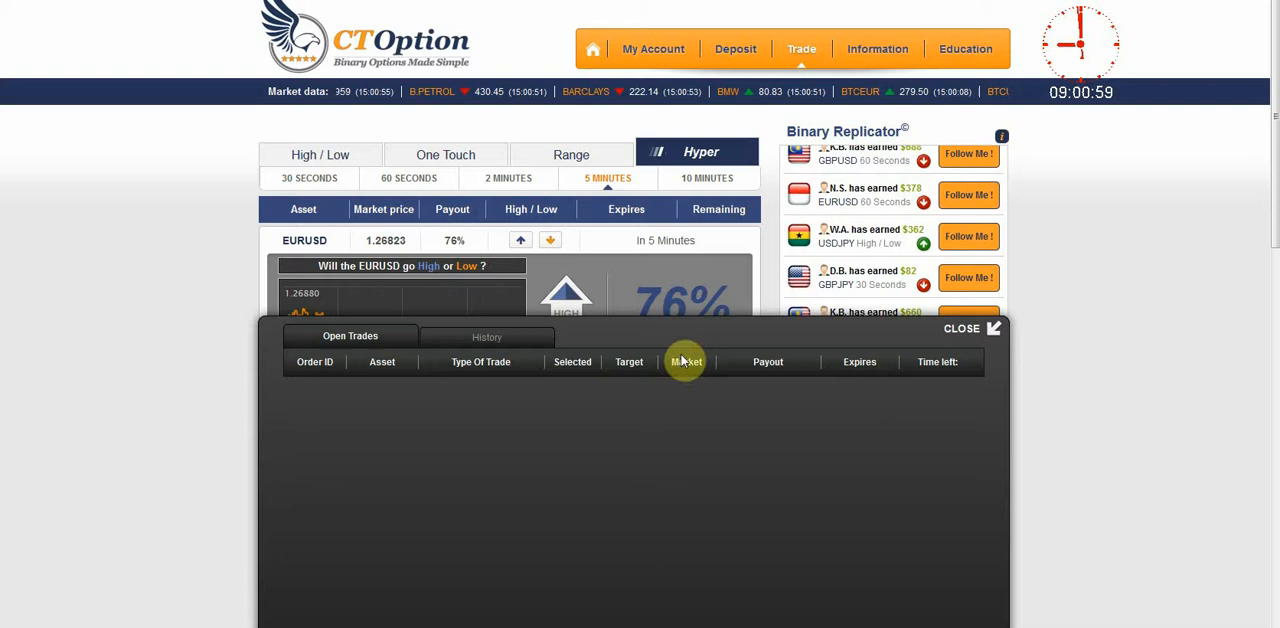
Review the lost EURUSD trade in closed-trade history and dismiss the panel.
click(488, 336)
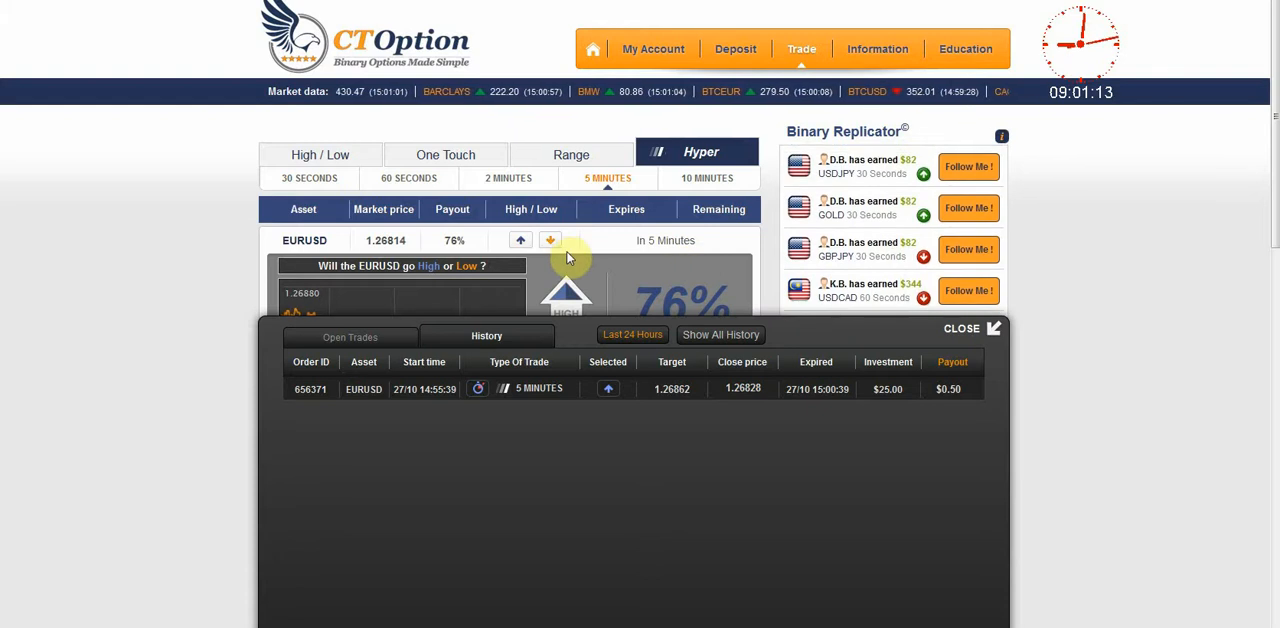
click(962, 328)
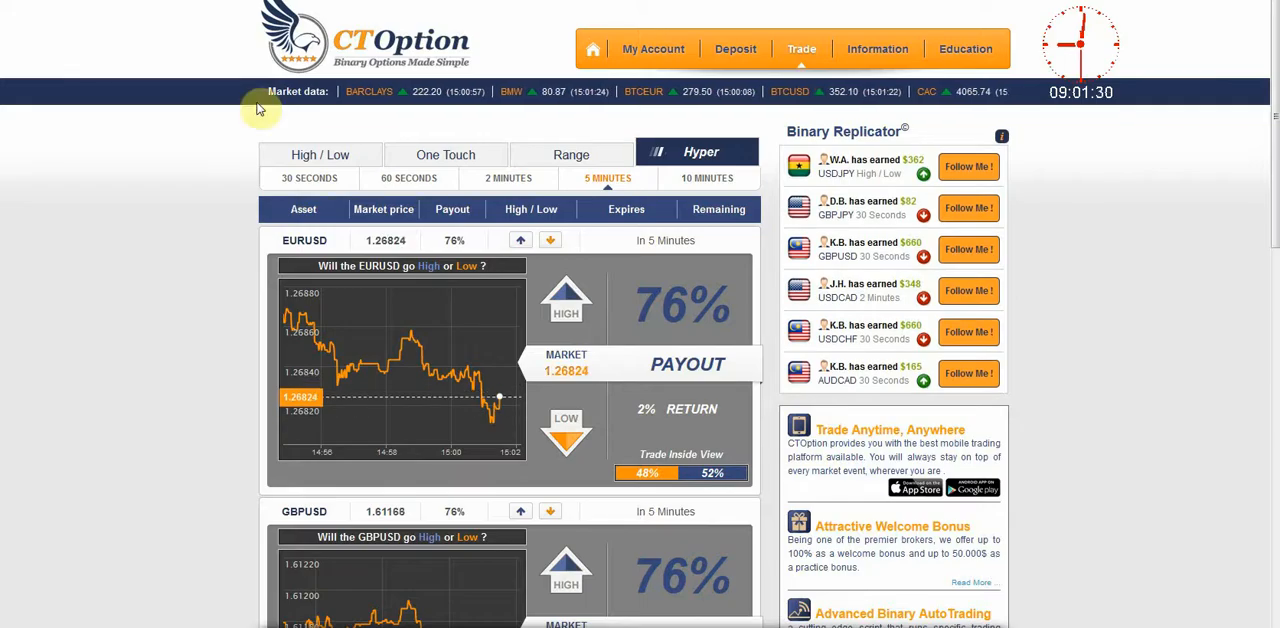
mouse_move(204, 304)
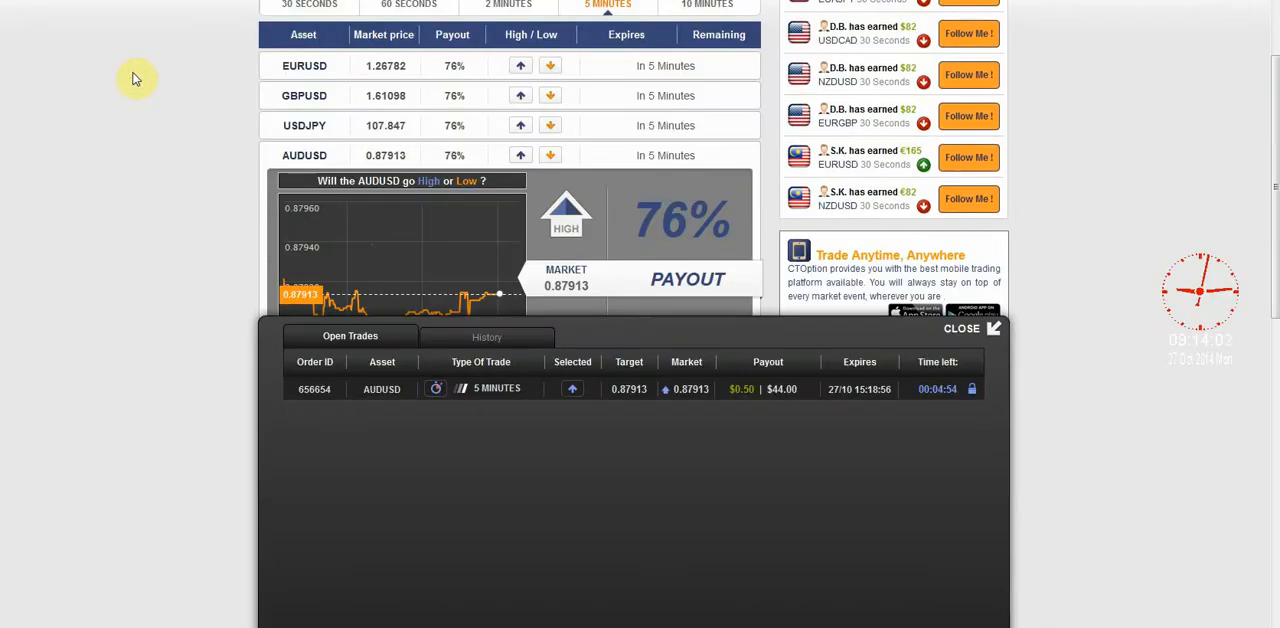
mouse_move(436, 208)
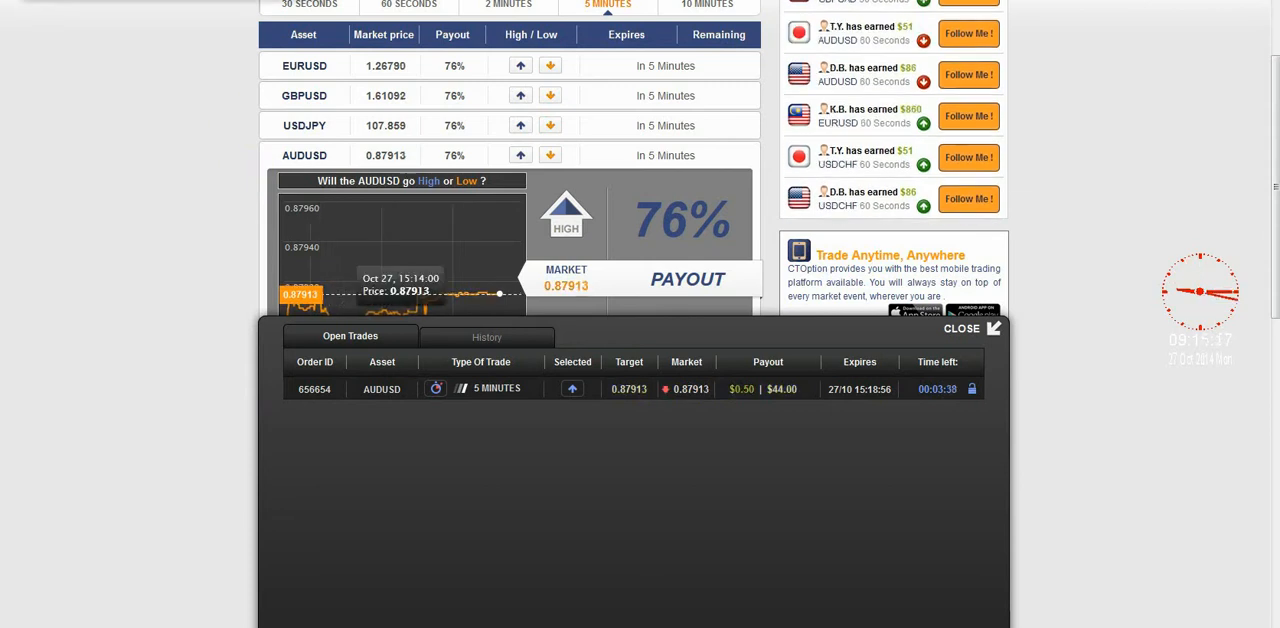
mouse_move(726, 442)
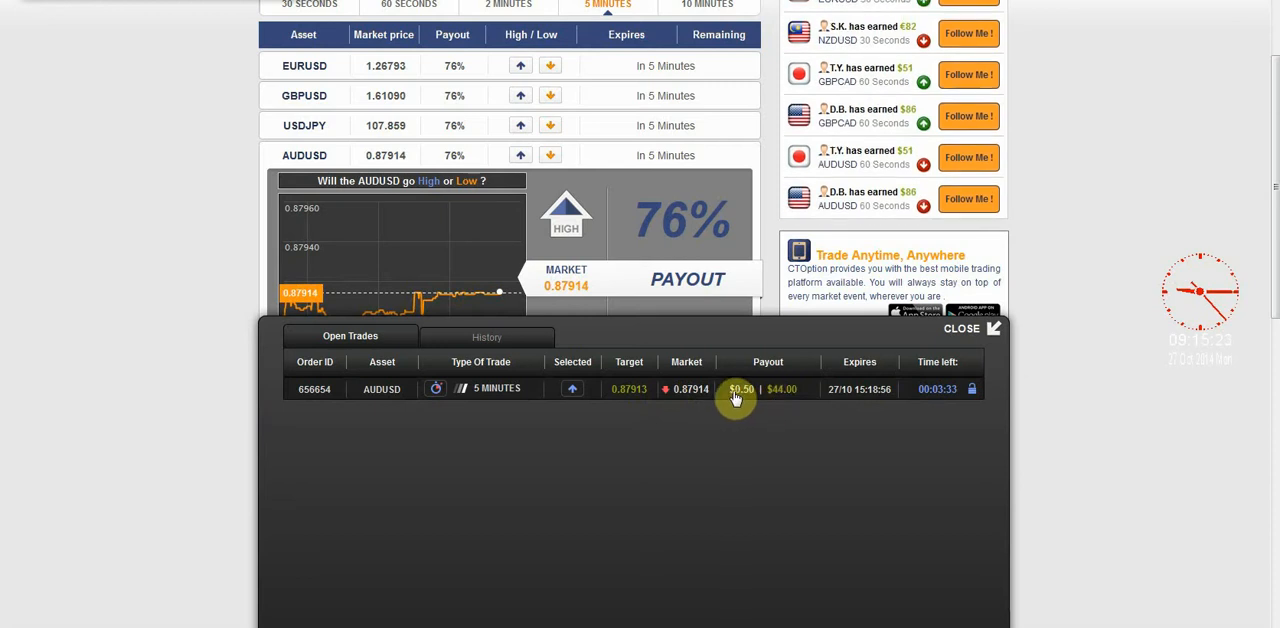
mouse_move(684, 418)
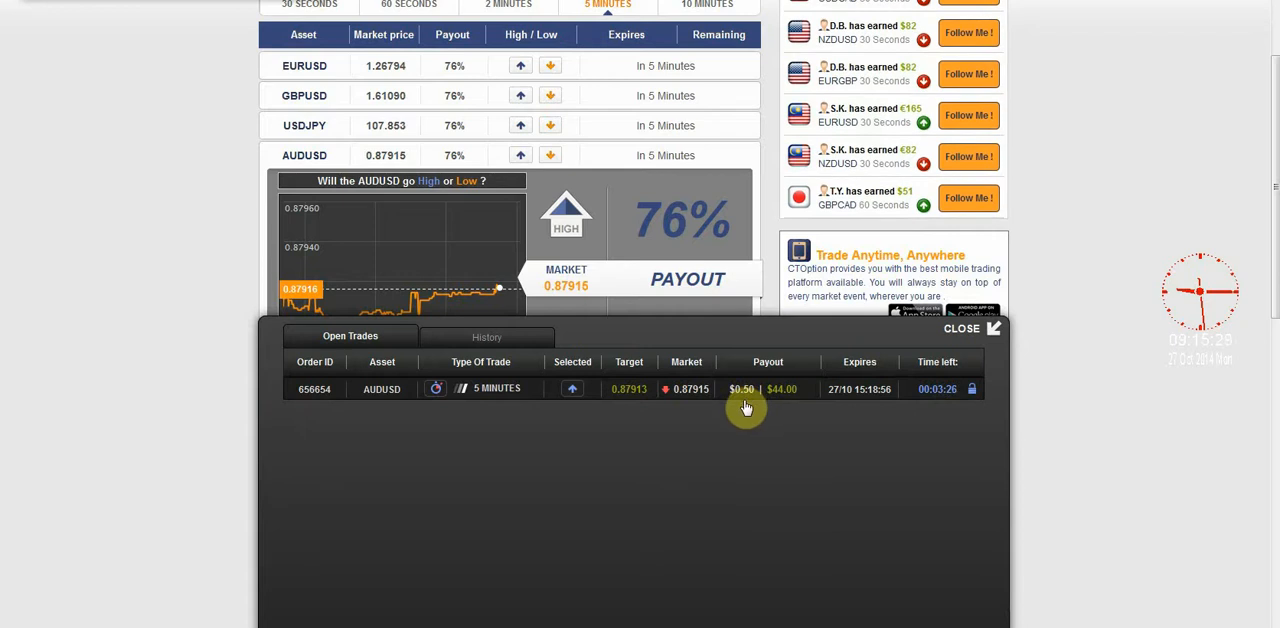
mouse_move(788, 400)
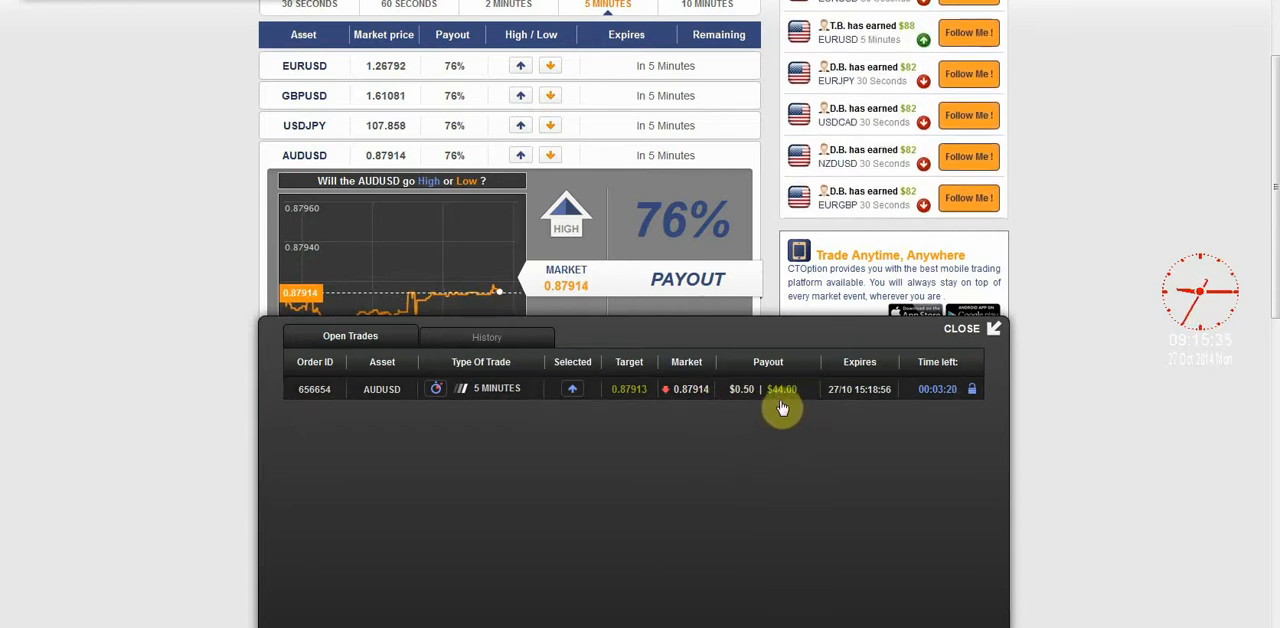
mouse_move(744, 404)
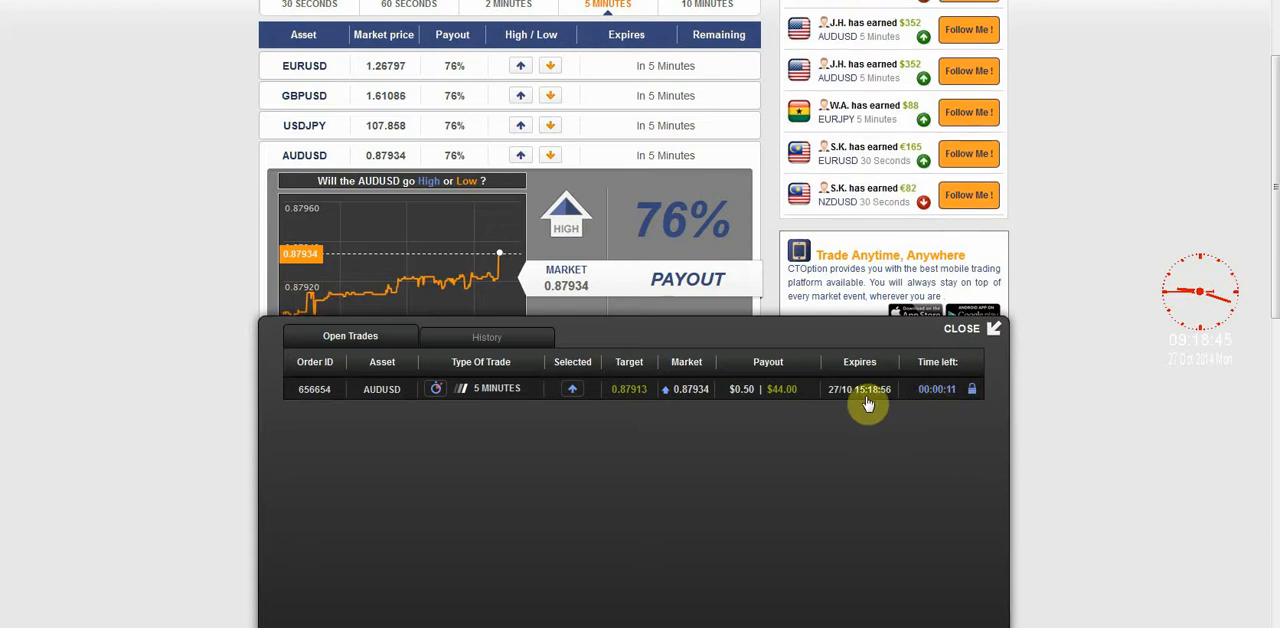
mouse_move(706, 404)
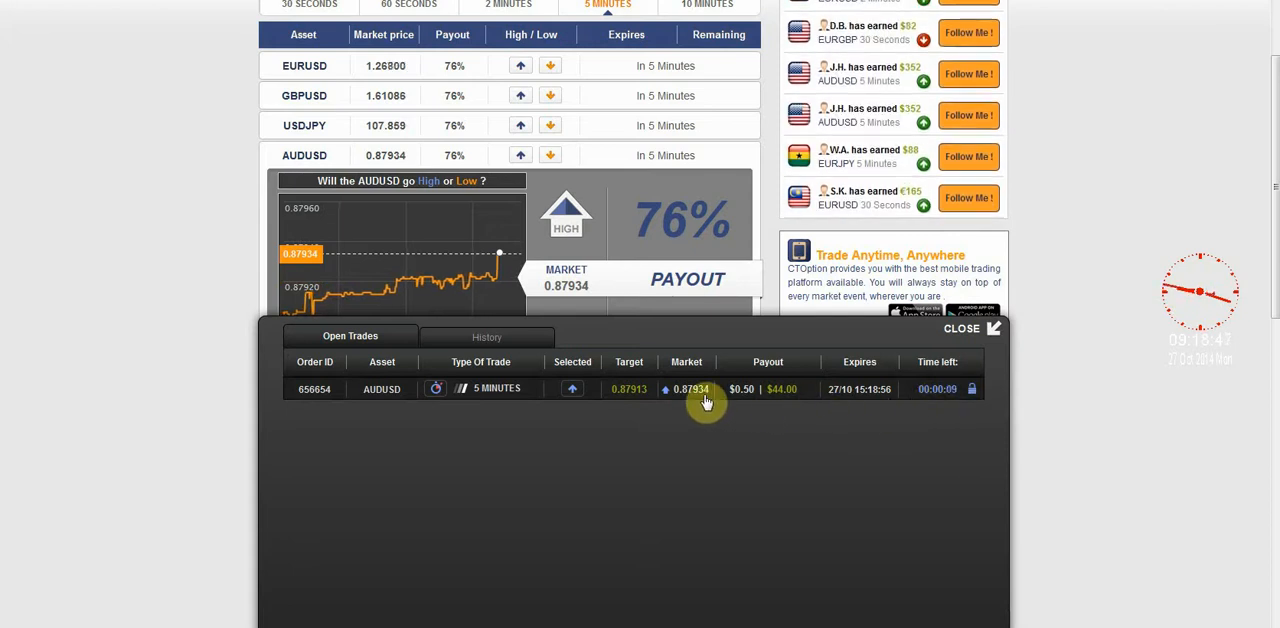
mouse_move(644, 408)
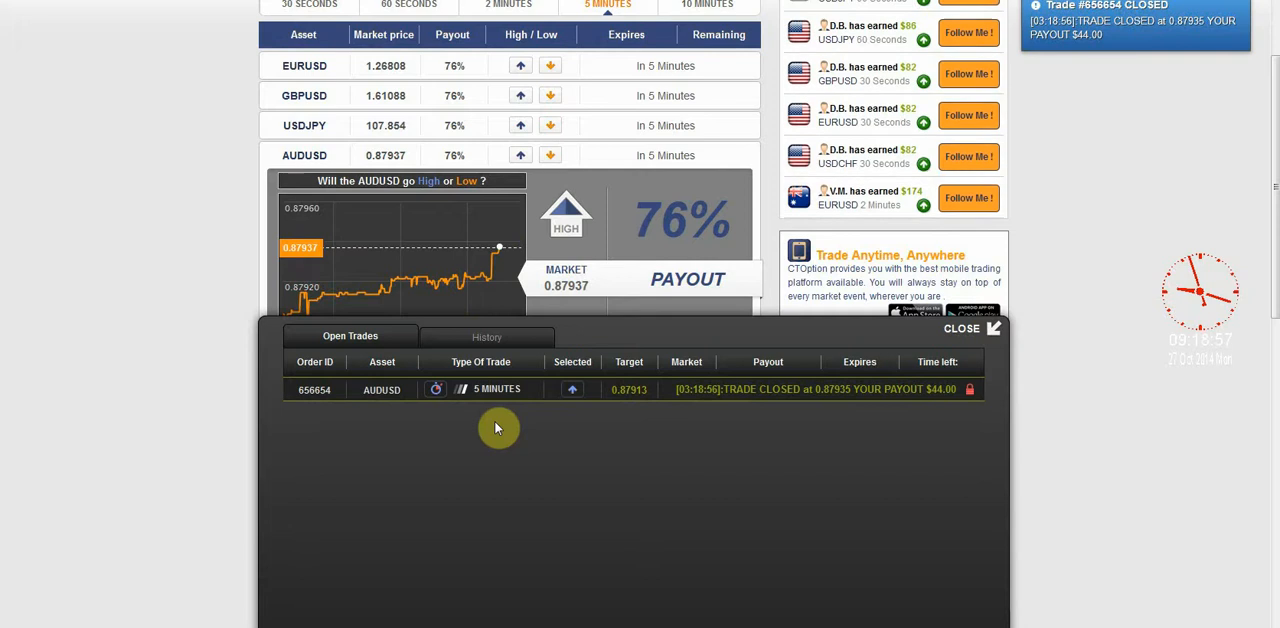
mouse_move(1034, 406)
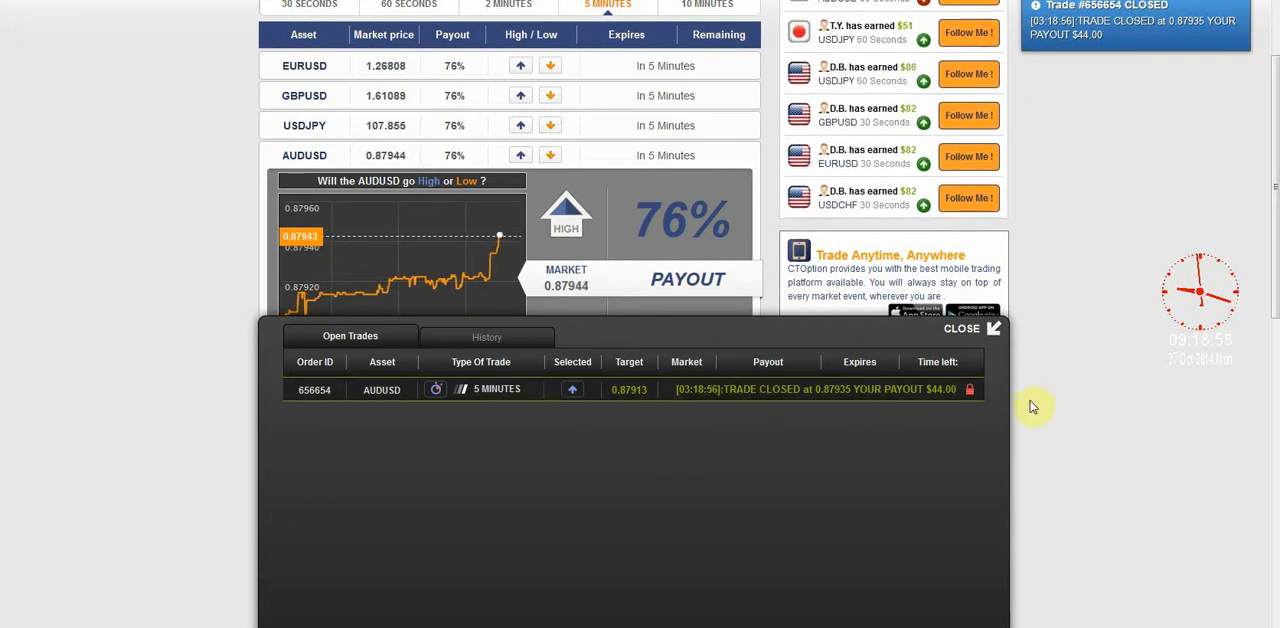
mouse_move(870, 384)
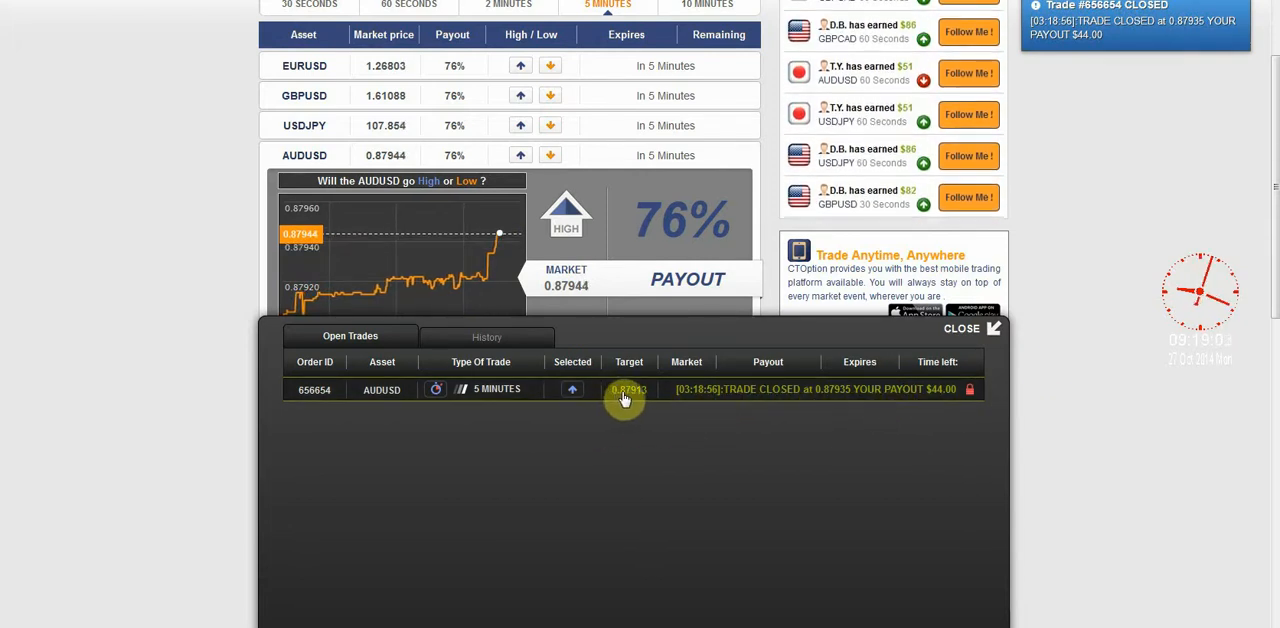
mouse_move(290, 512)
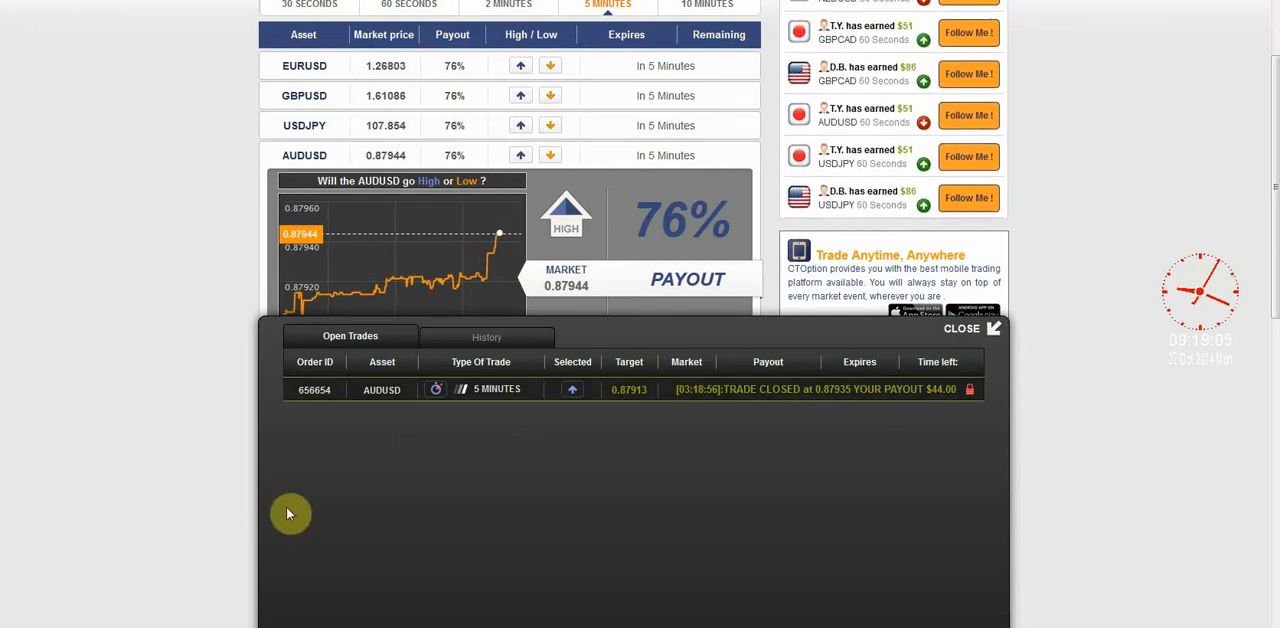
Check history and the Open Trades list shows nothing open, then dismiss the trades panel.
click(488, 338)
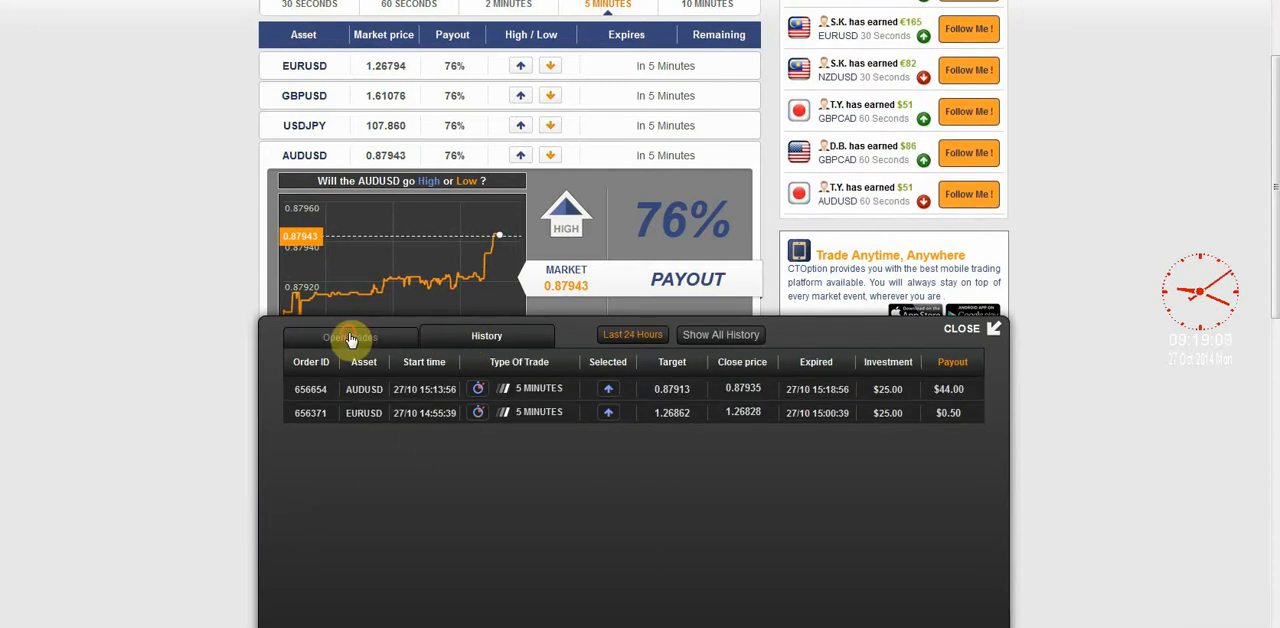
click(350, 336)
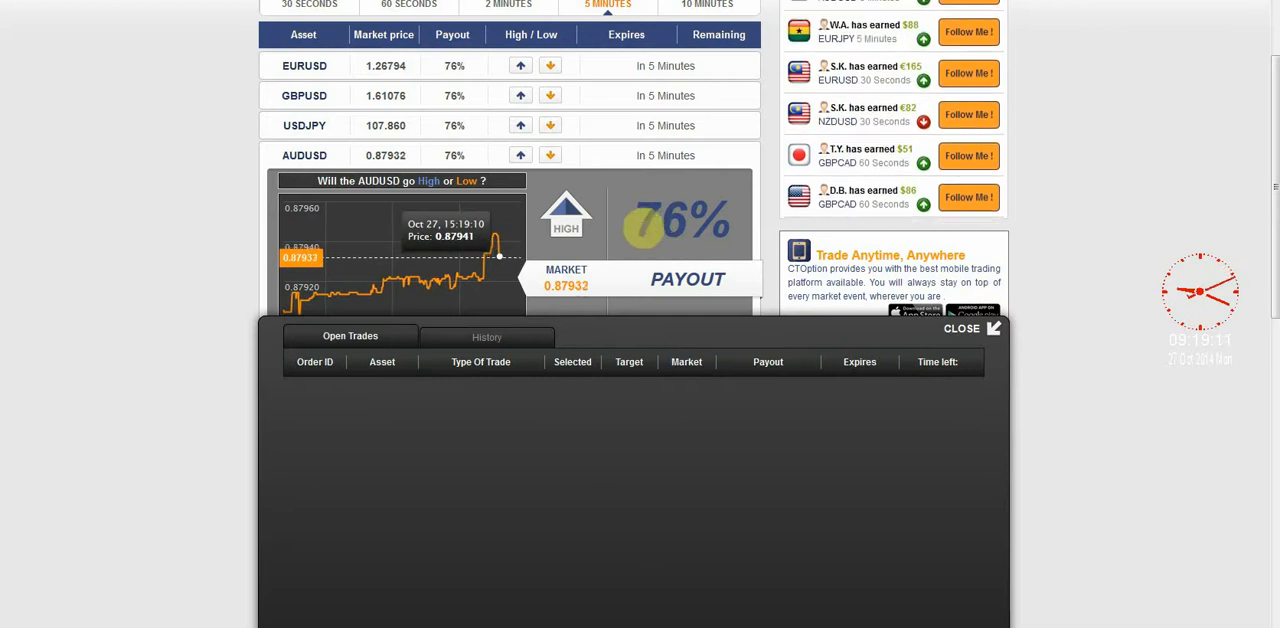
mouse_move(208, 290)
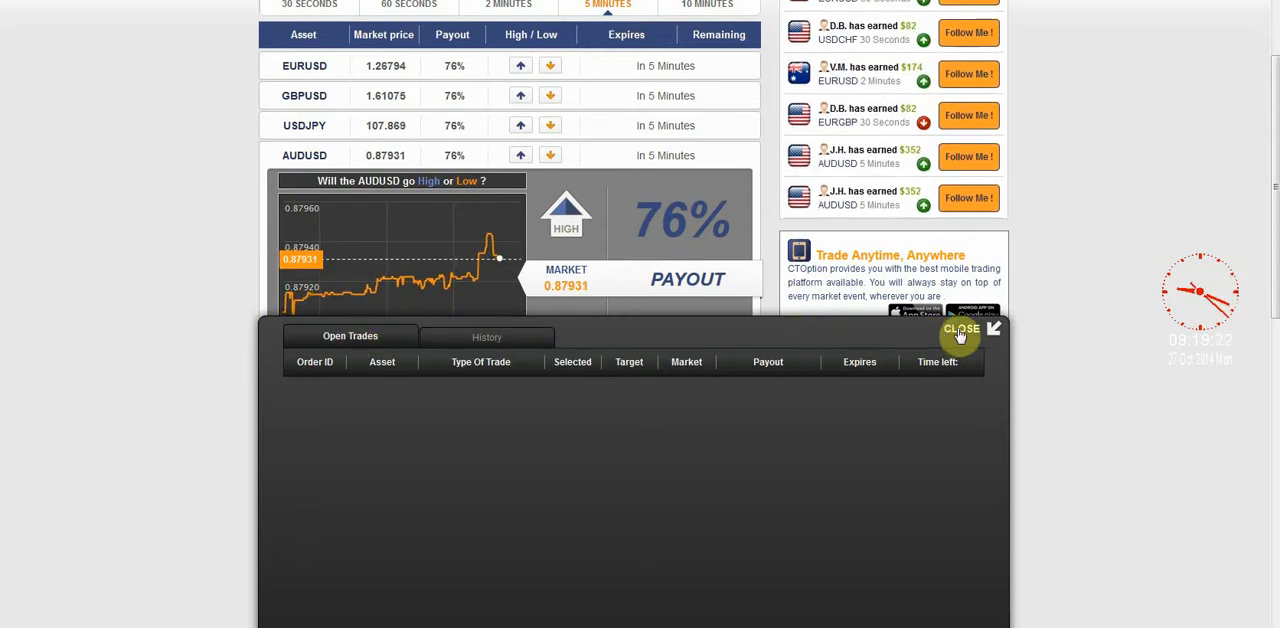
click(960, 330)
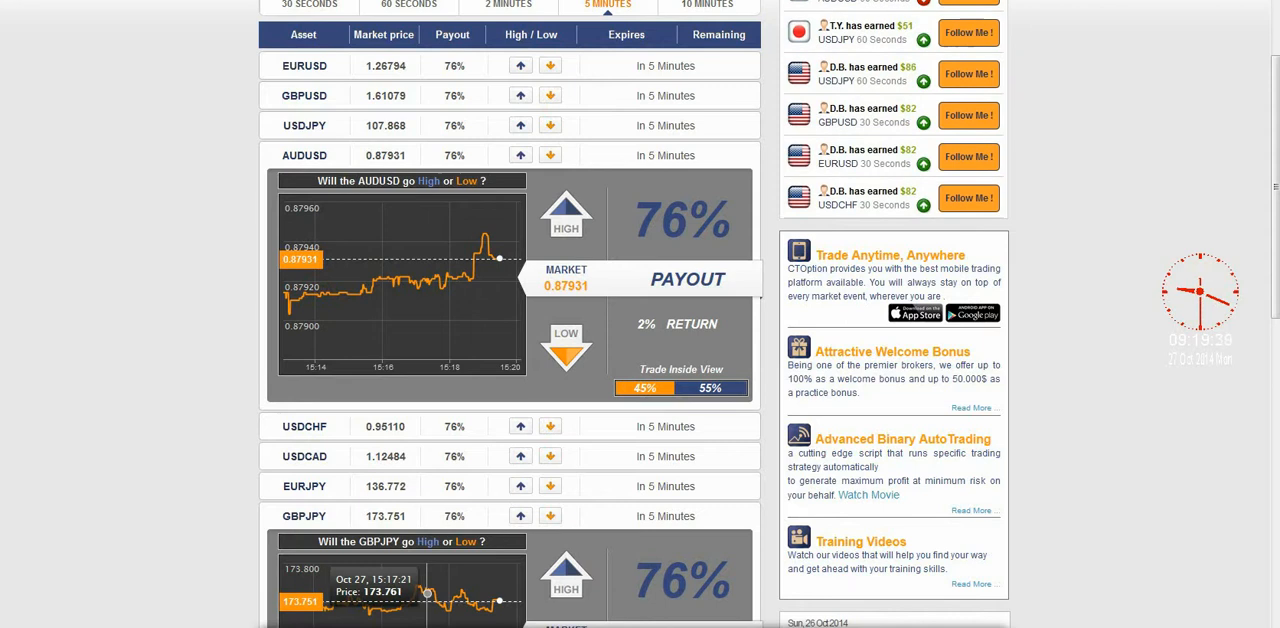
mouse_move(136, 198)
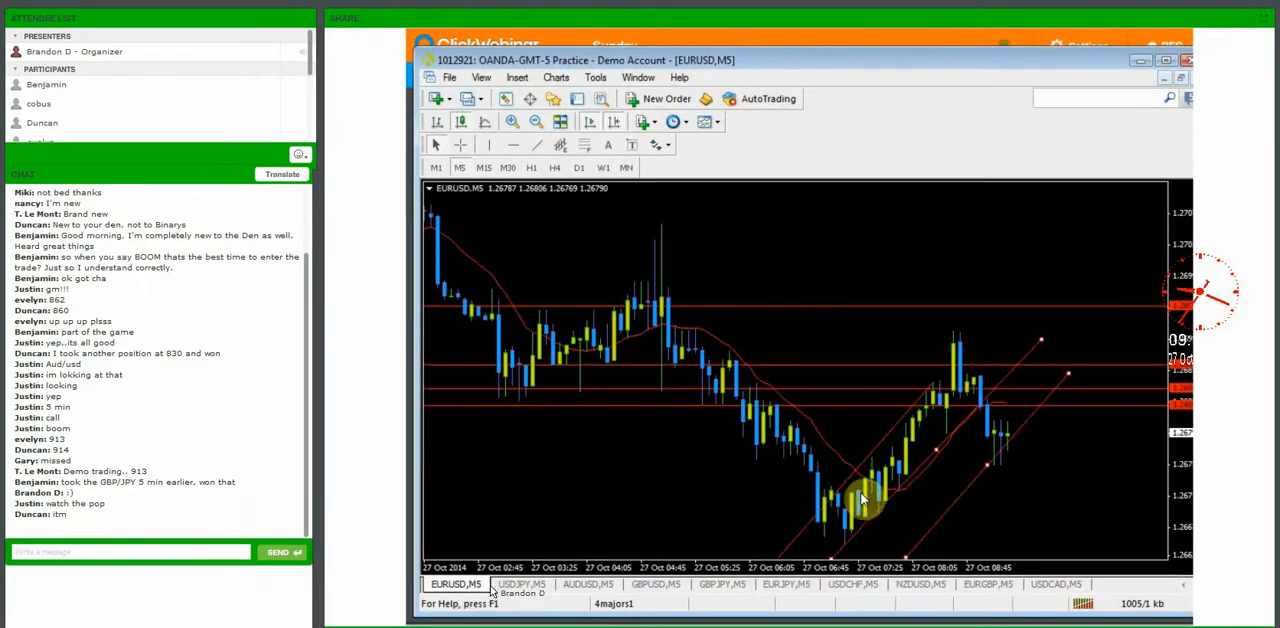
Step through the shared USDJPY, GBPUSD, GBPJPY and EURJPY five-minute charts in turn.
click(520, 584)
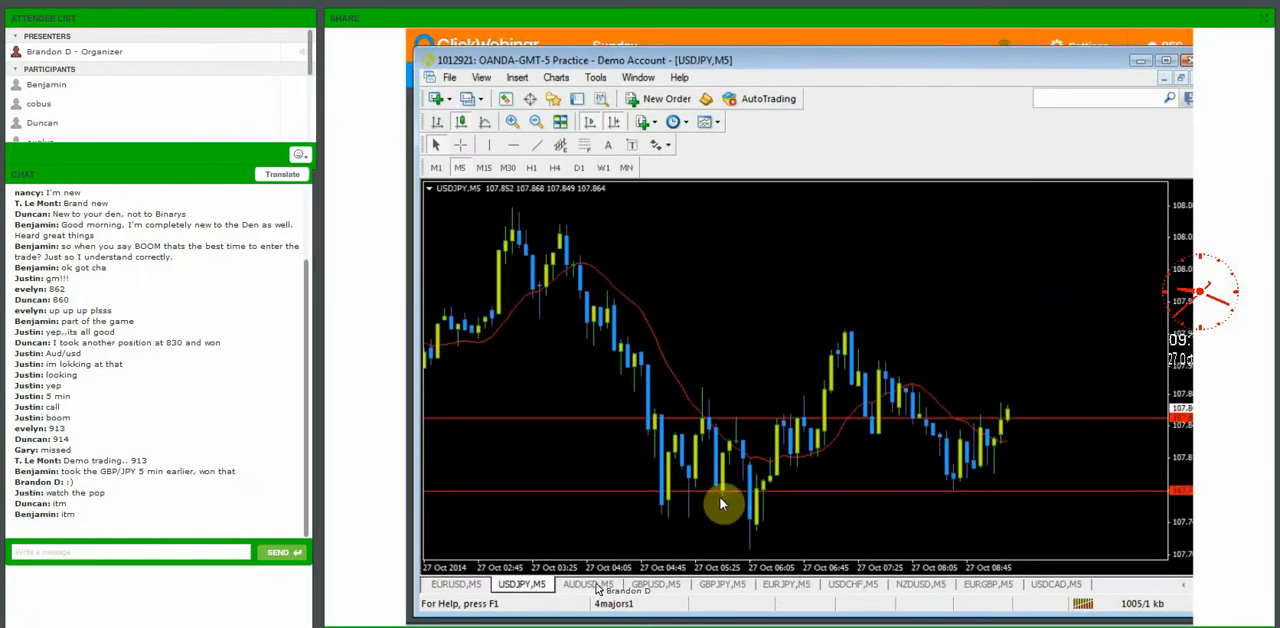
click(656, 584)
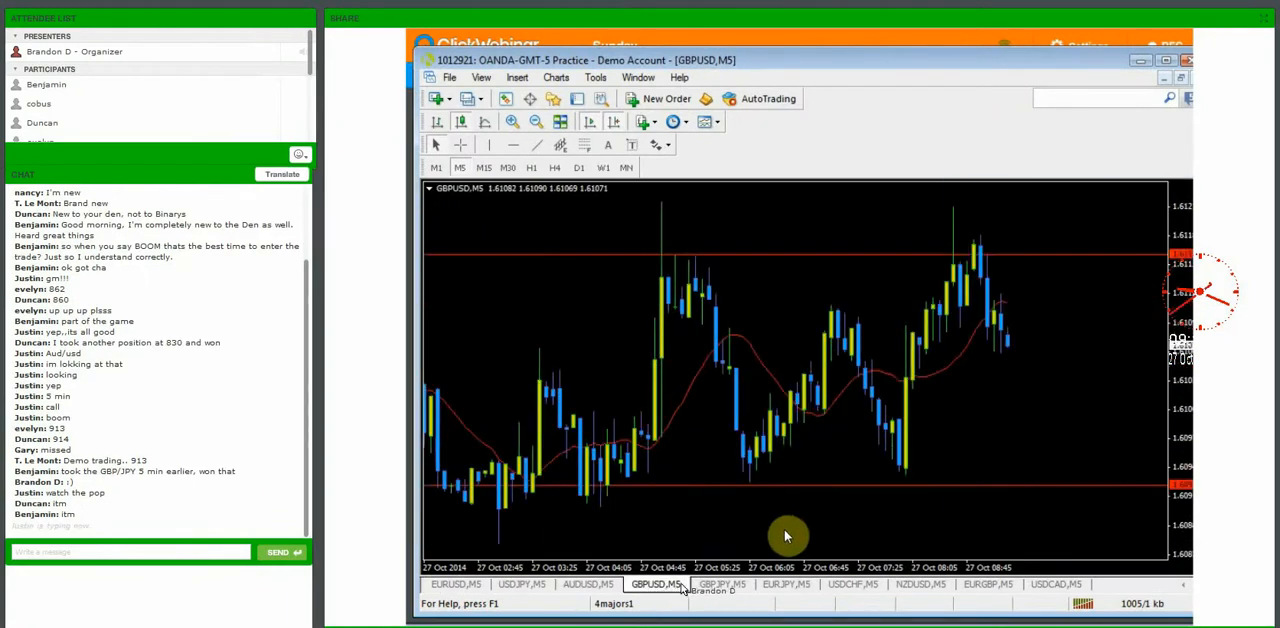
click(722, 584)
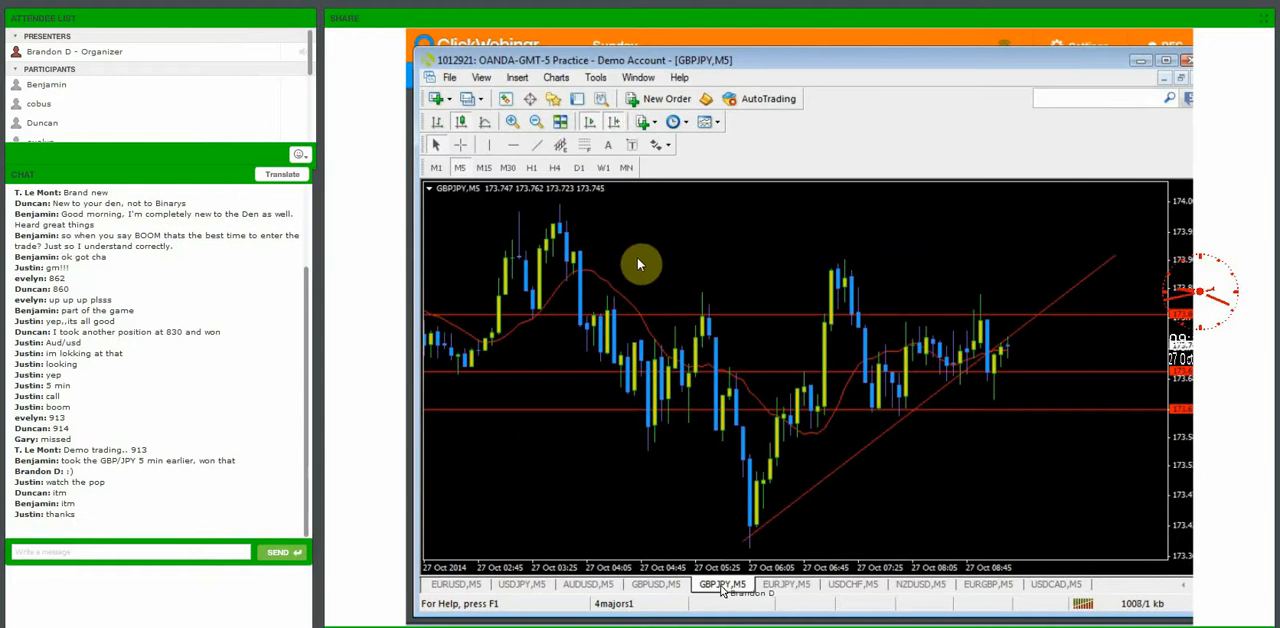
click(786, 584)
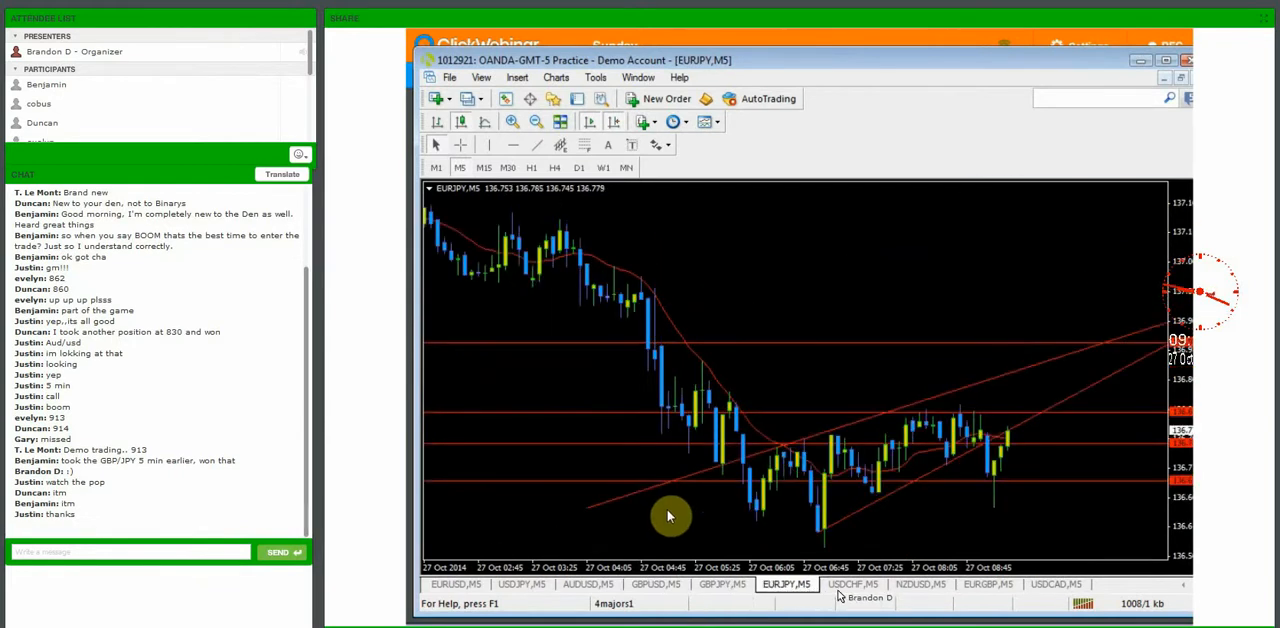
click(852, 584)
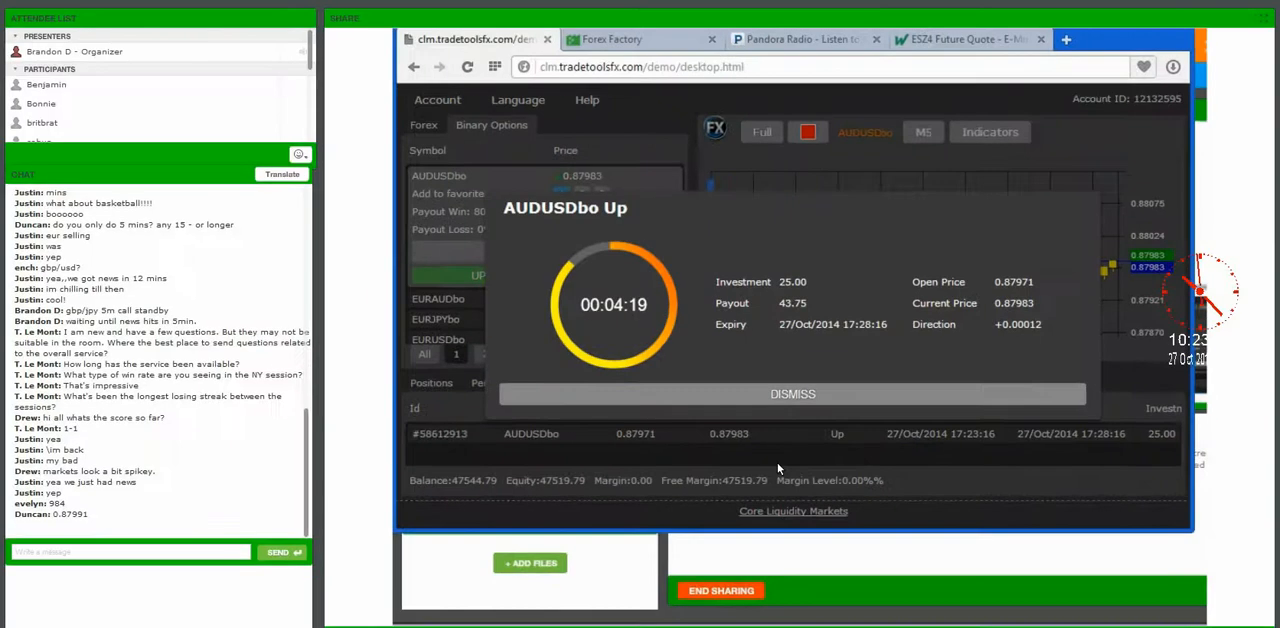
mouse_move(696, 348)
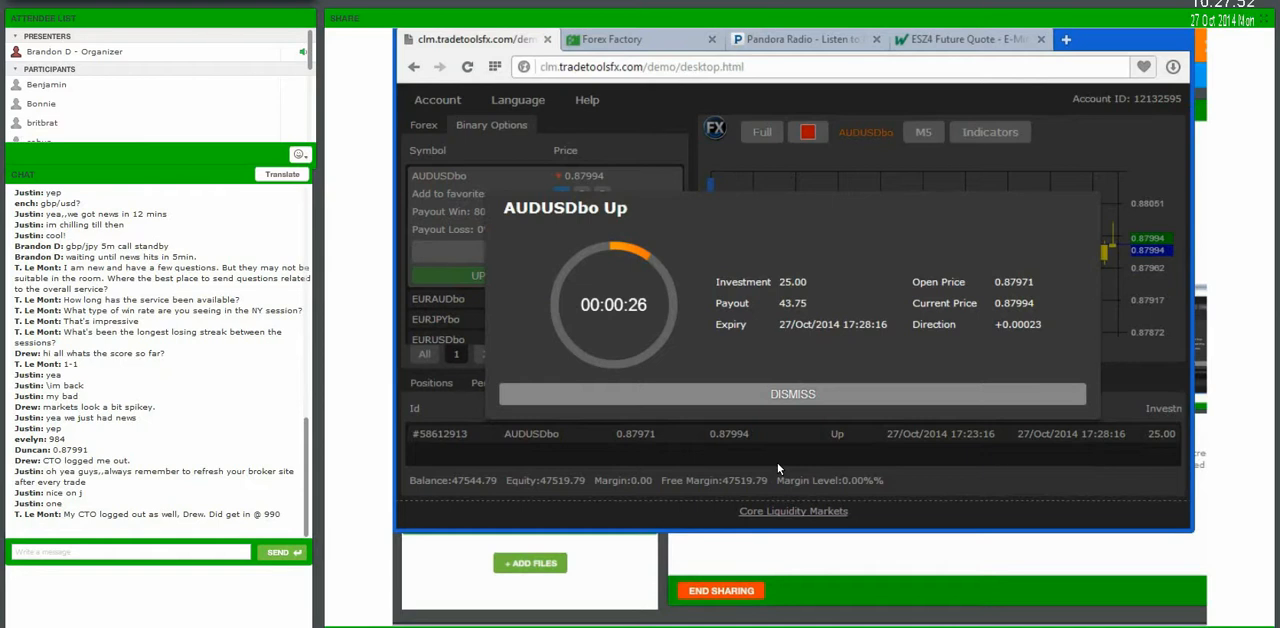
mouse_move(892, 318)
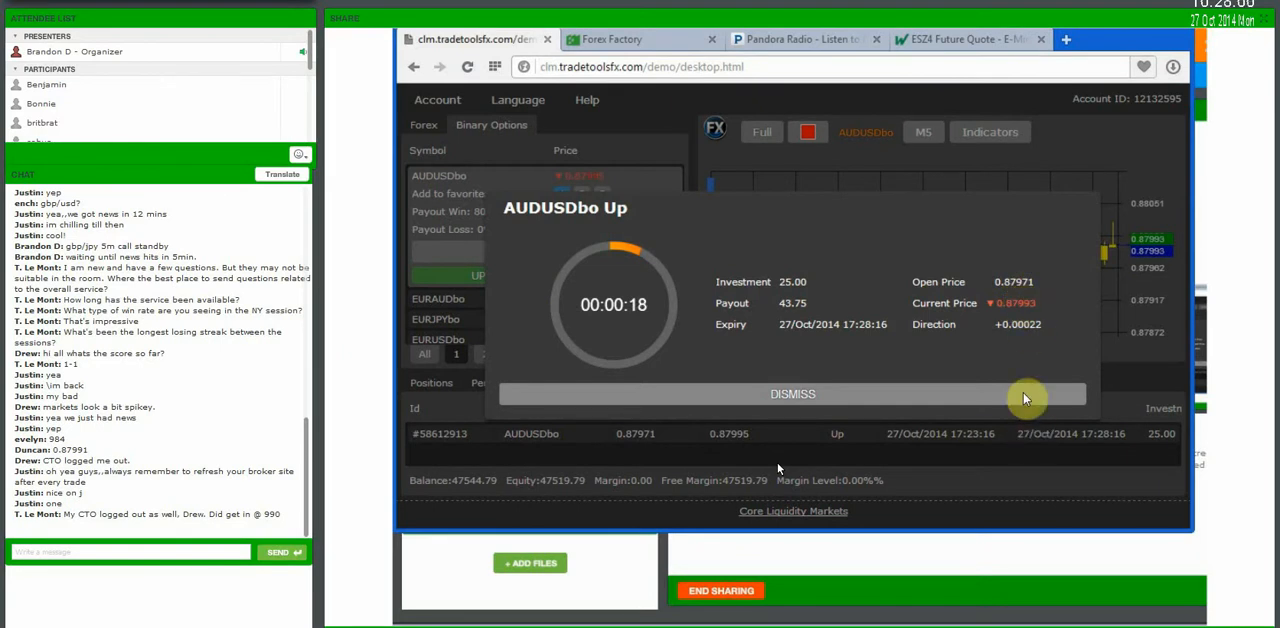
mouse_move(988, 358)
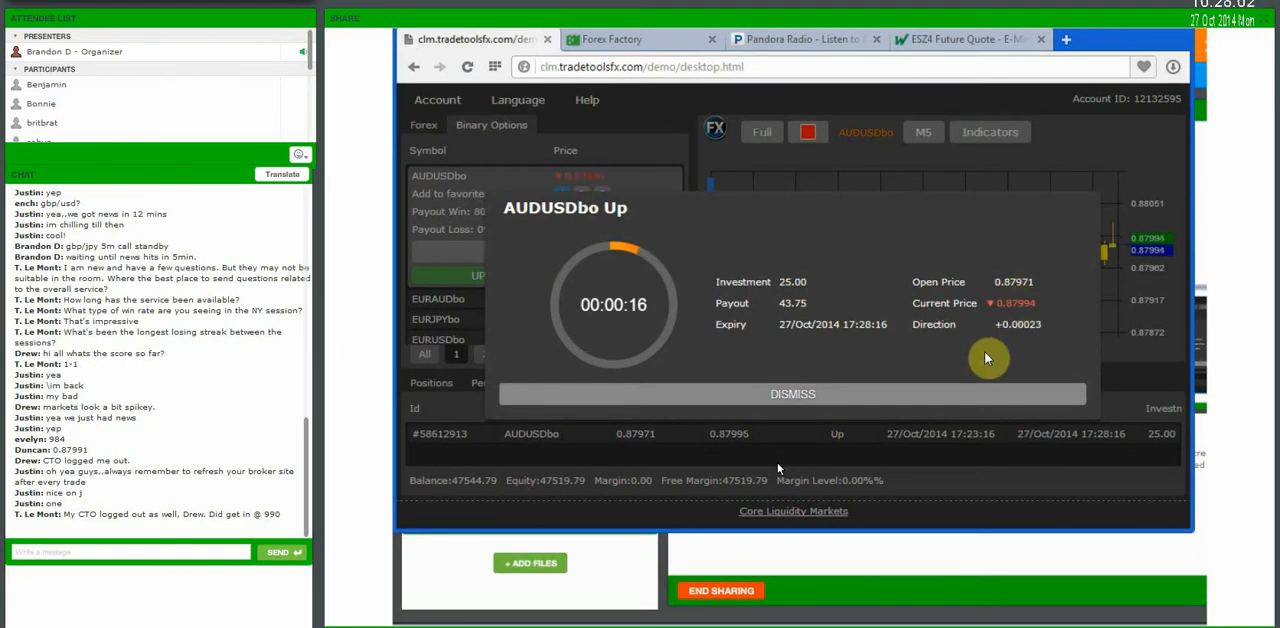
mouse_move(902, 378)
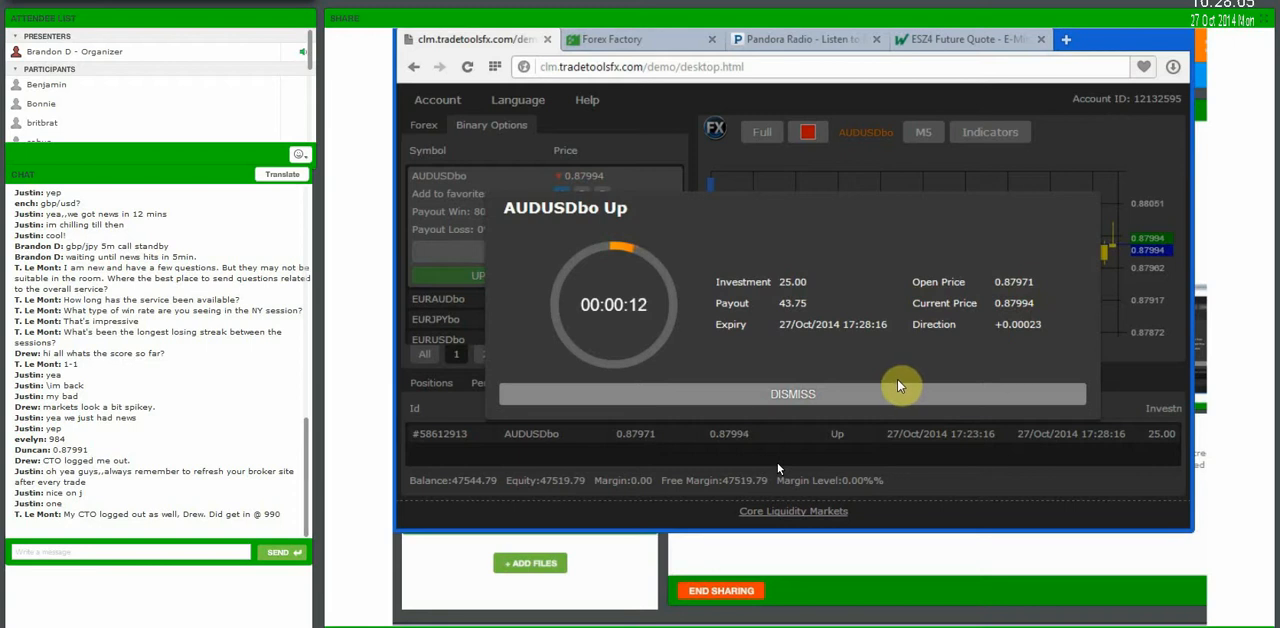
mouse_move(904, 378)
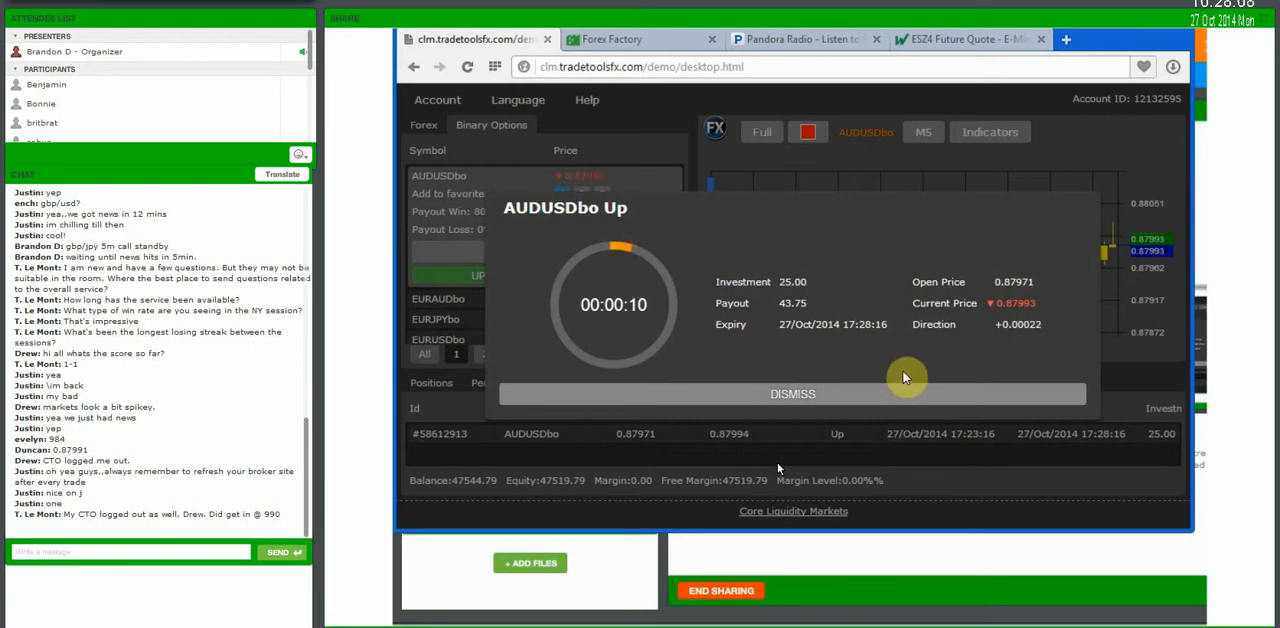
mouse_move(958, 340)
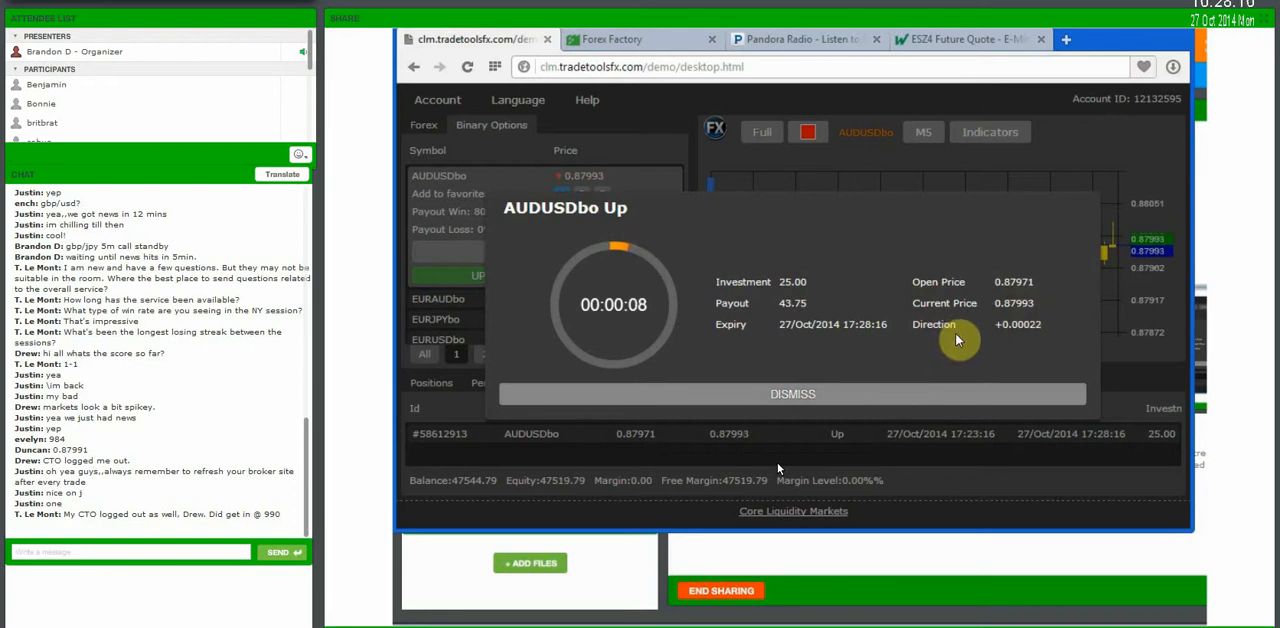
mouse_move(924, 362)
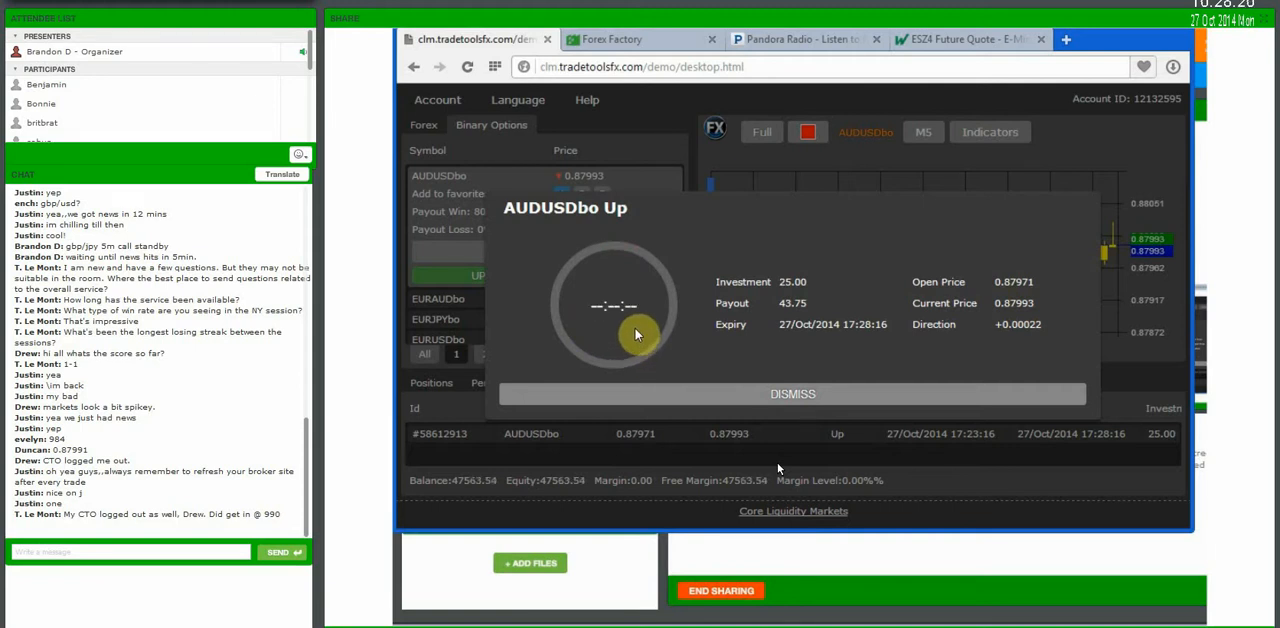
mouse_move(584, 330)
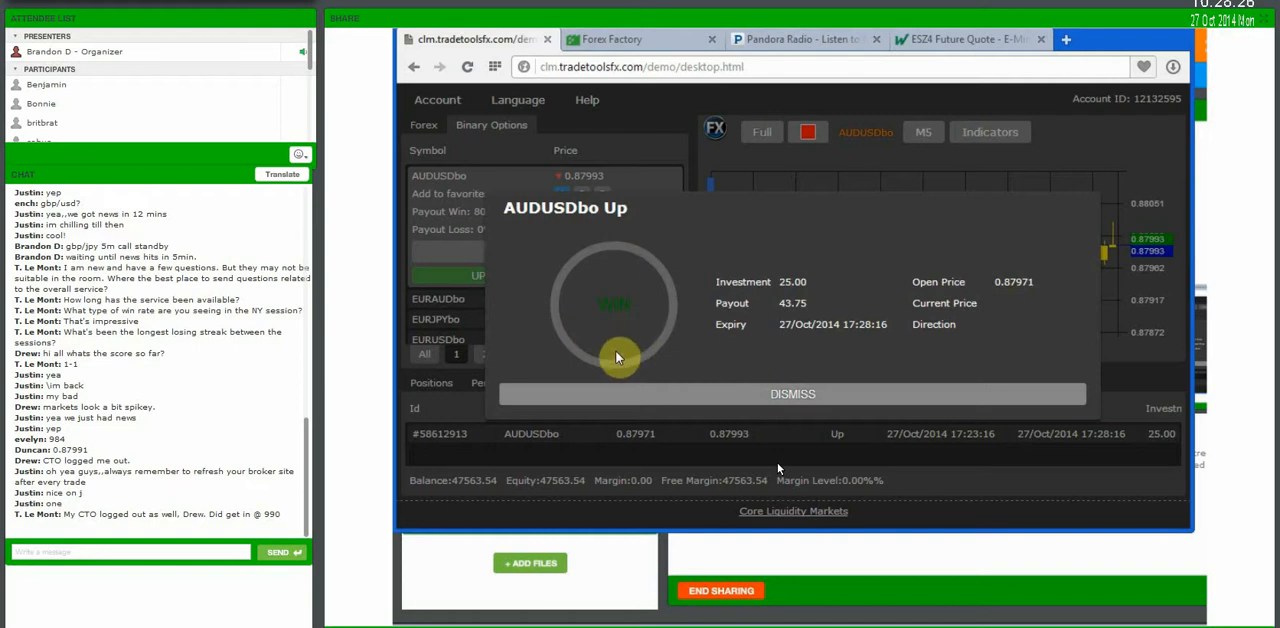
mouse_move(612, 350)
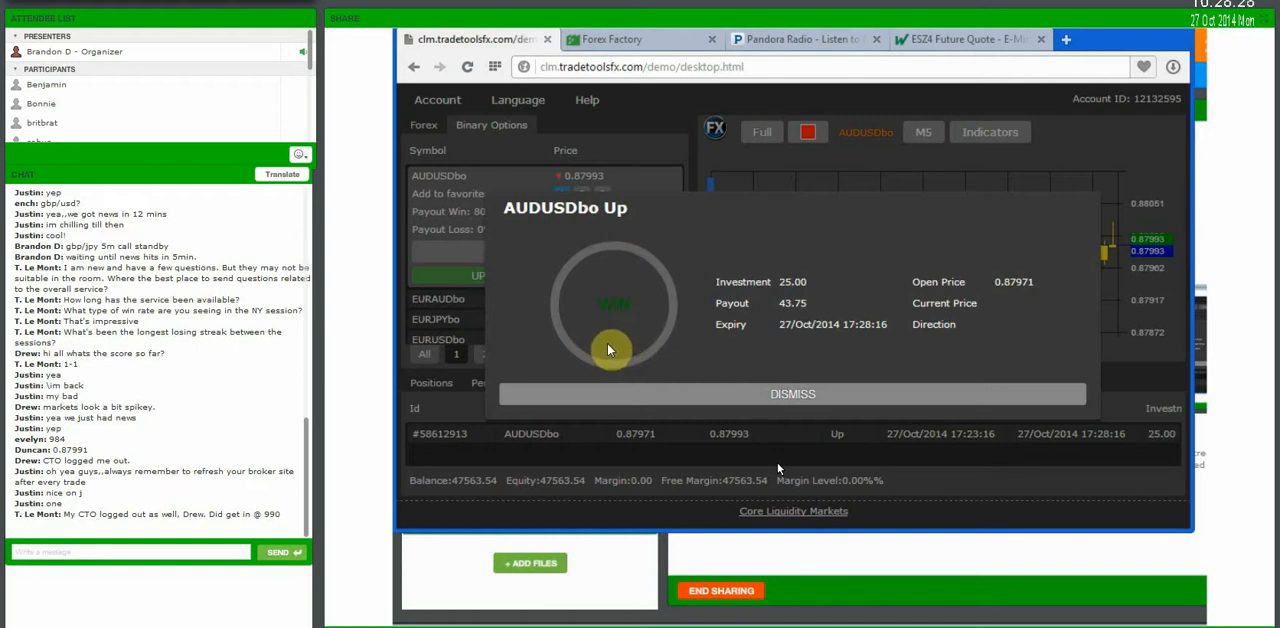
mouse_move(572, 356)
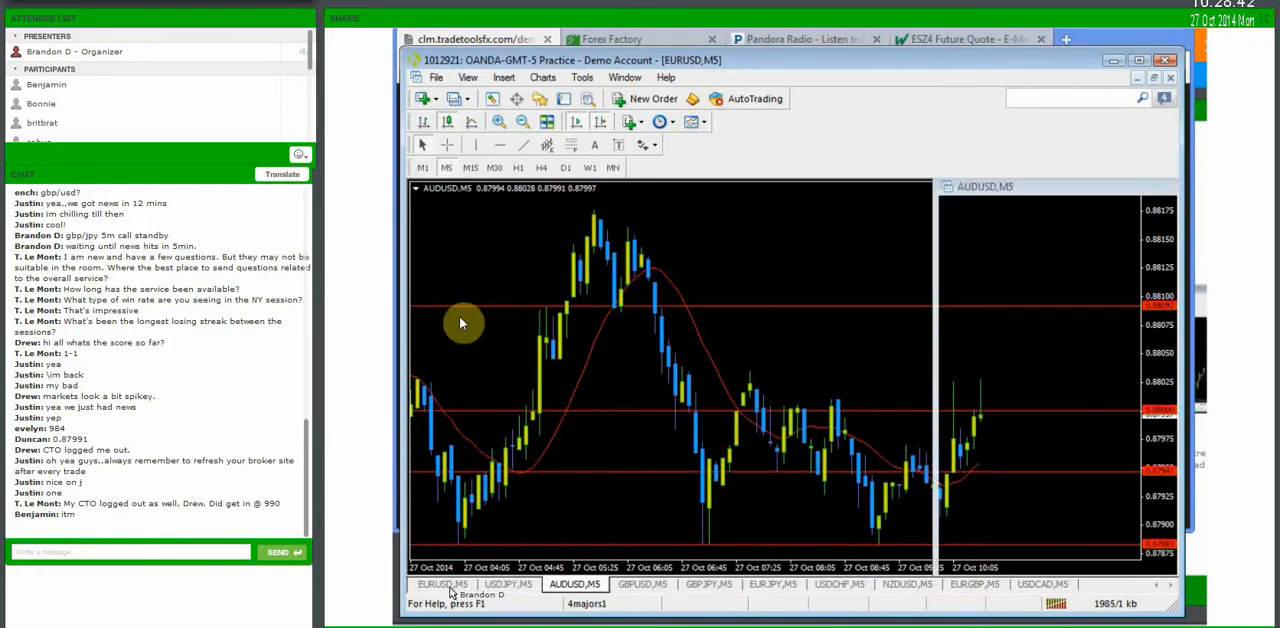
Review the shared USDJPY and then GBPUSD five-minute charts after AUDUSD.
click(508, 584)
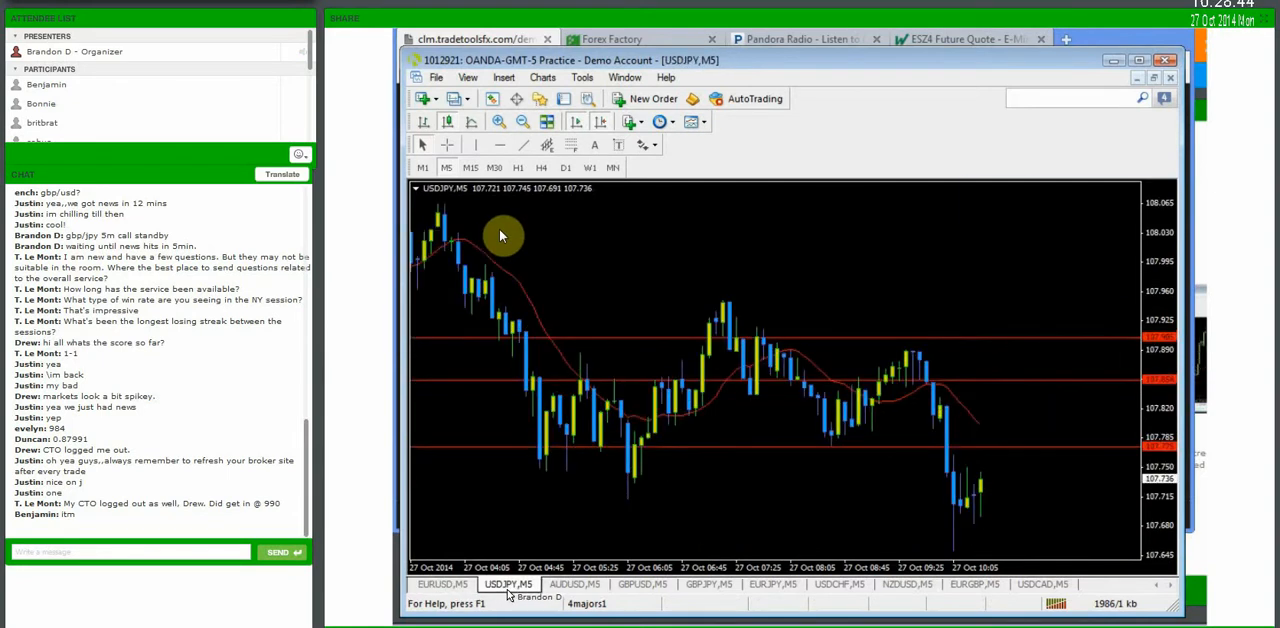
click(644, 584)
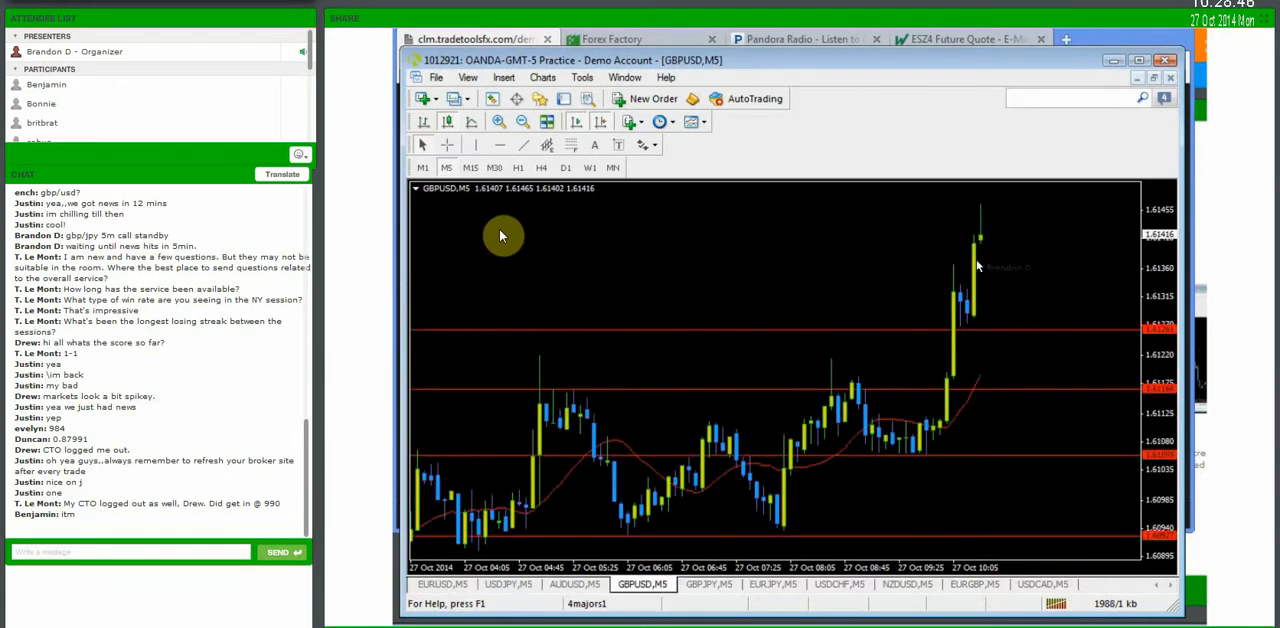
mouse_move(612, 544)
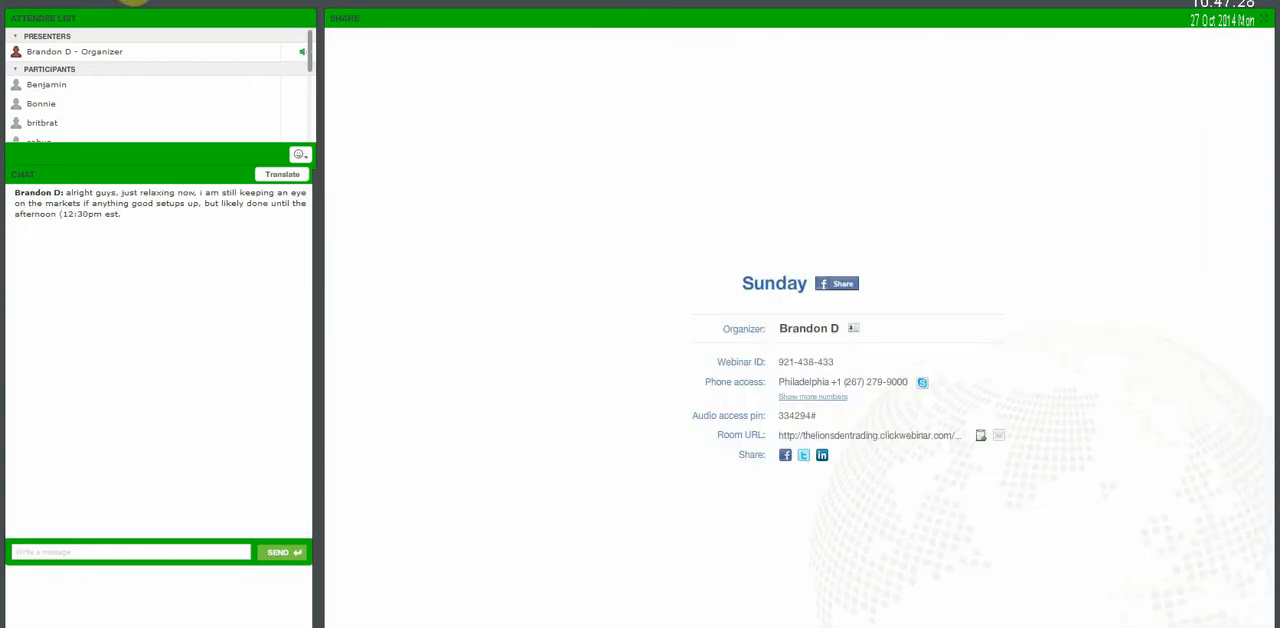
mouse_move(250, 136)
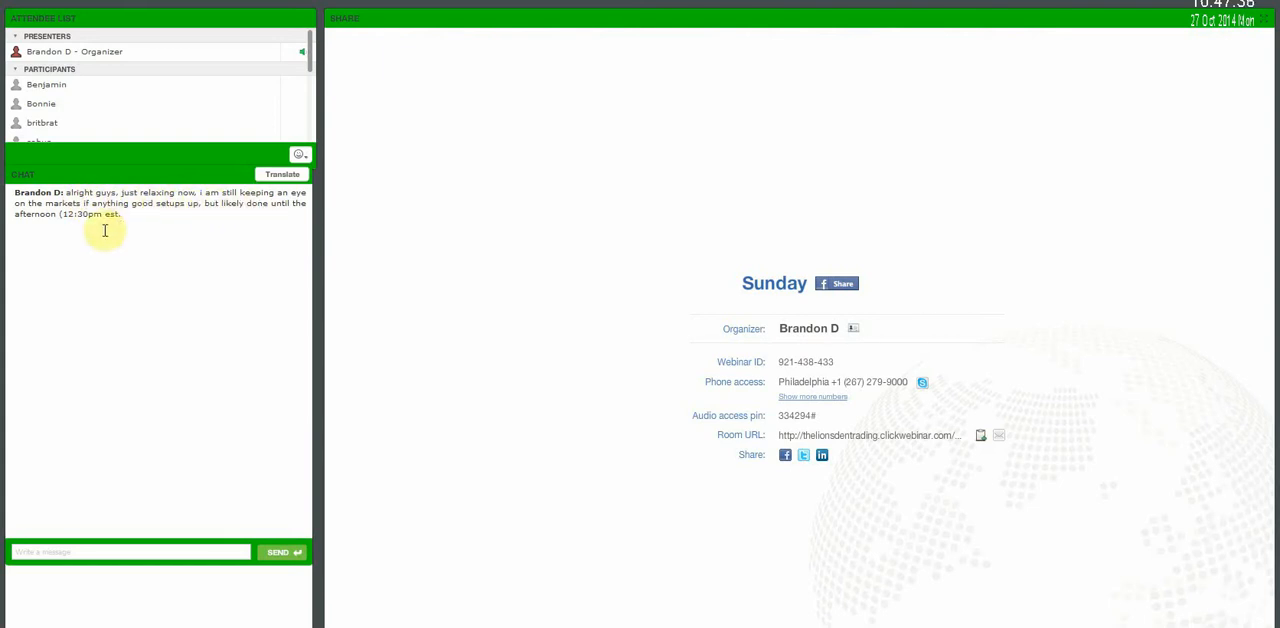
mouse_move(84, 242)
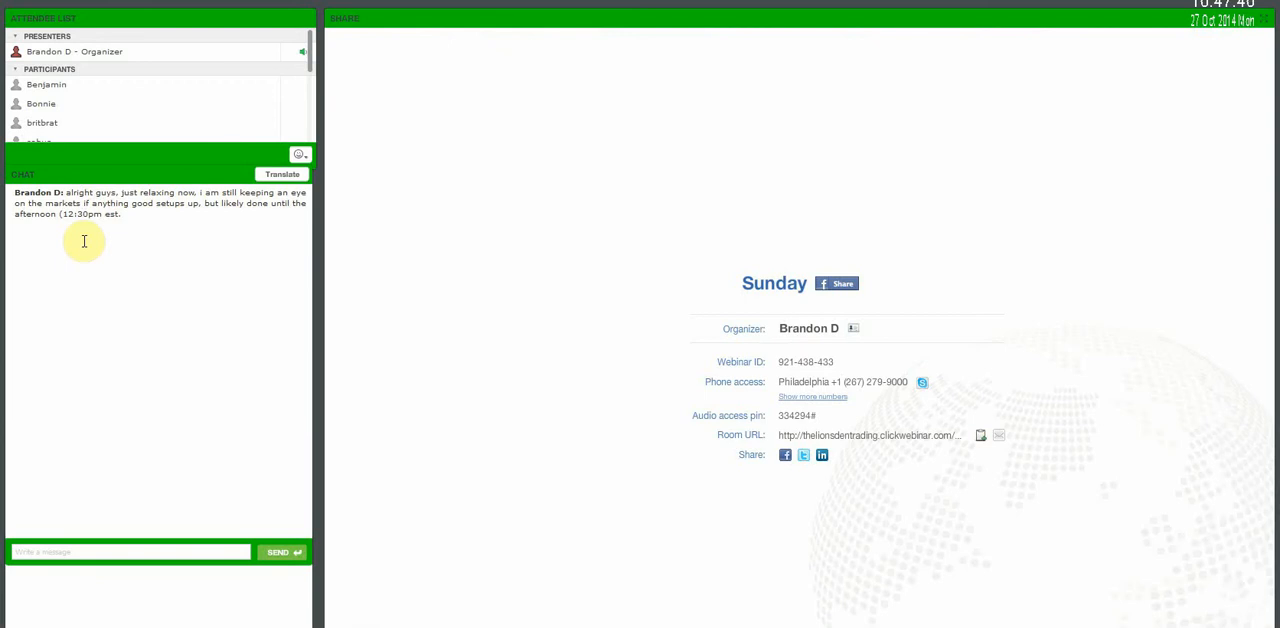
mouse_move(156, 208)
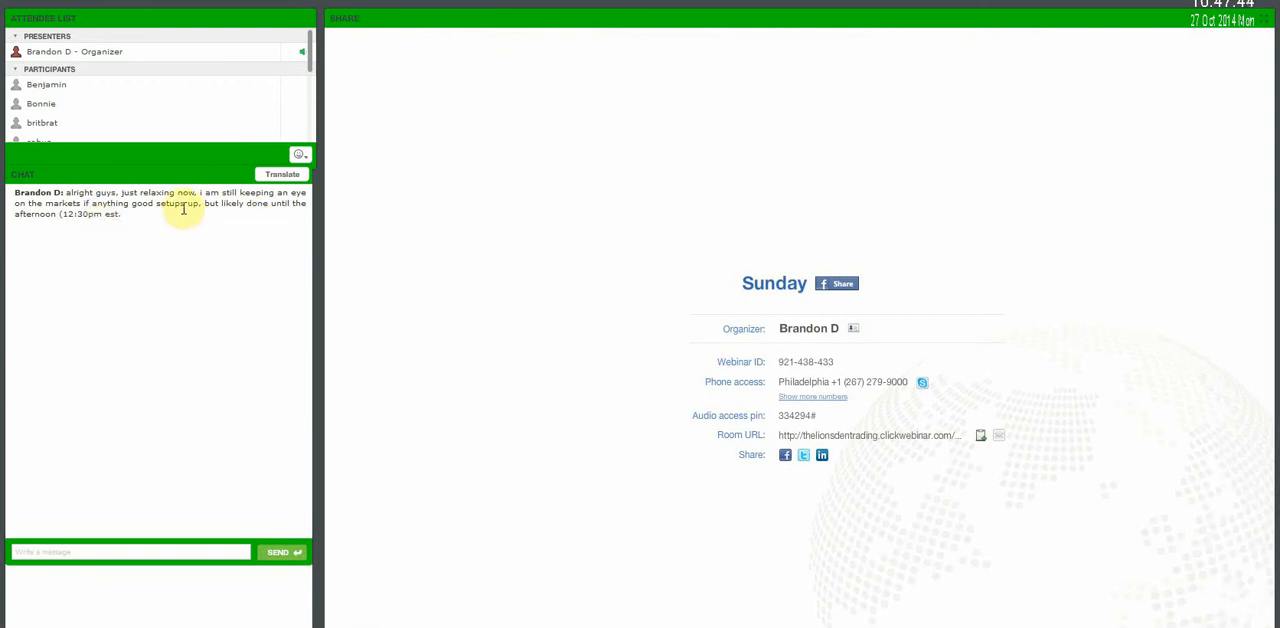
mouse_move(128, 284)
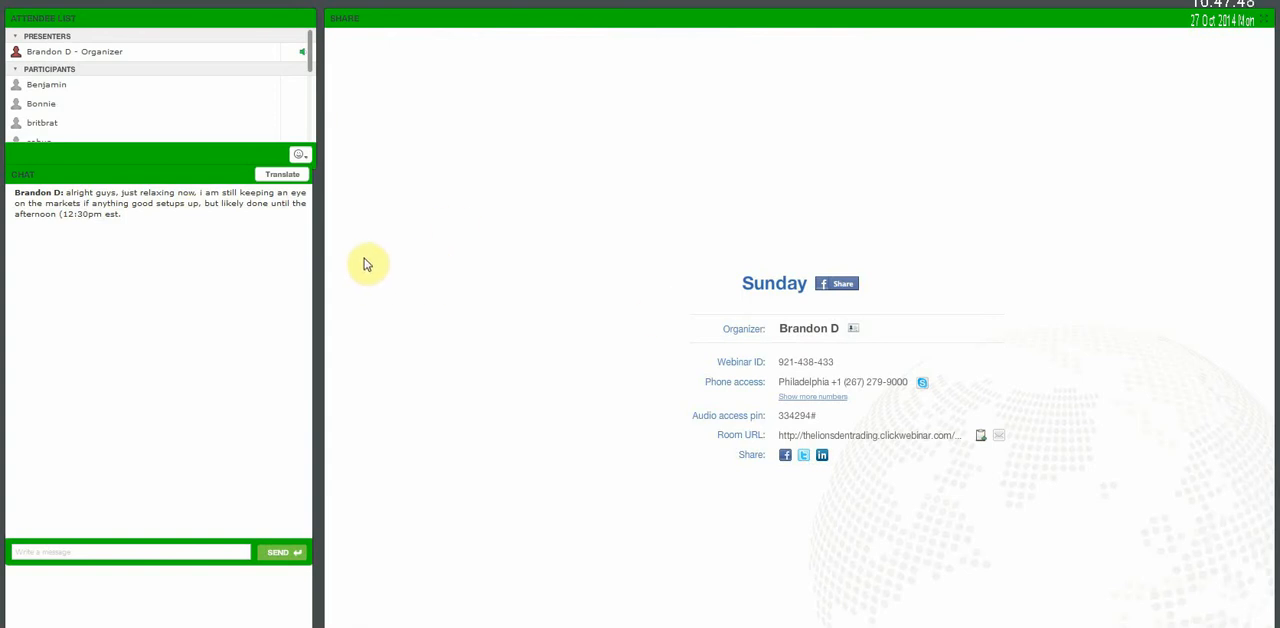
mouse_move(336, 238)
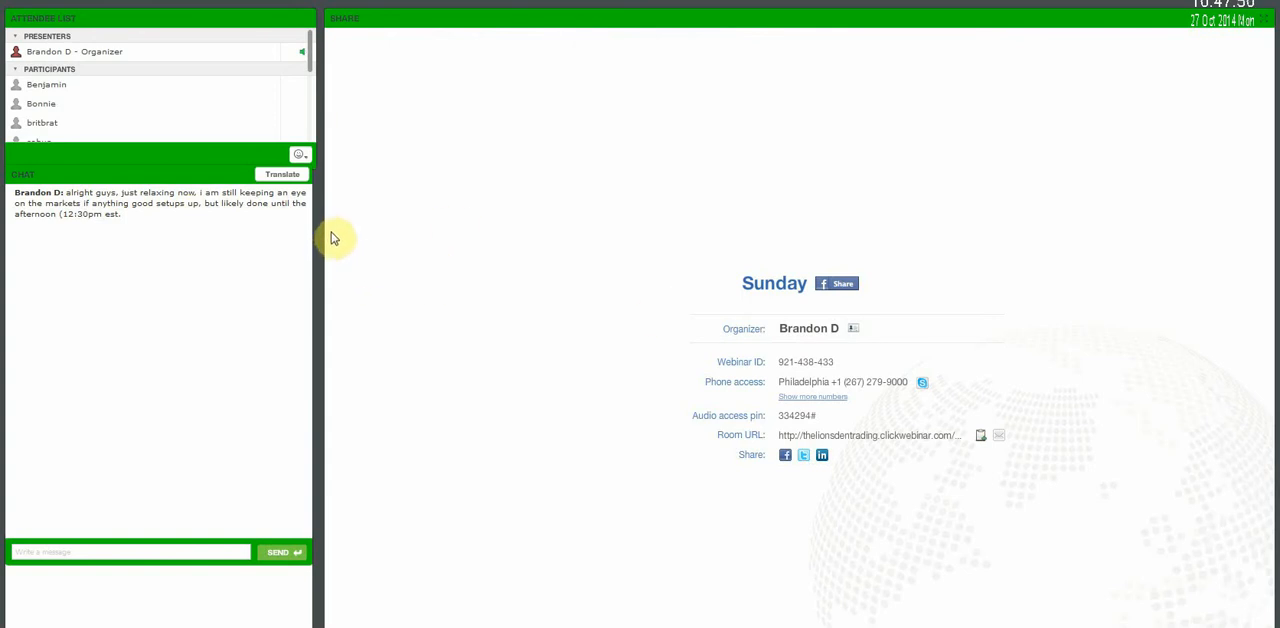
mouse_move(600, 184)
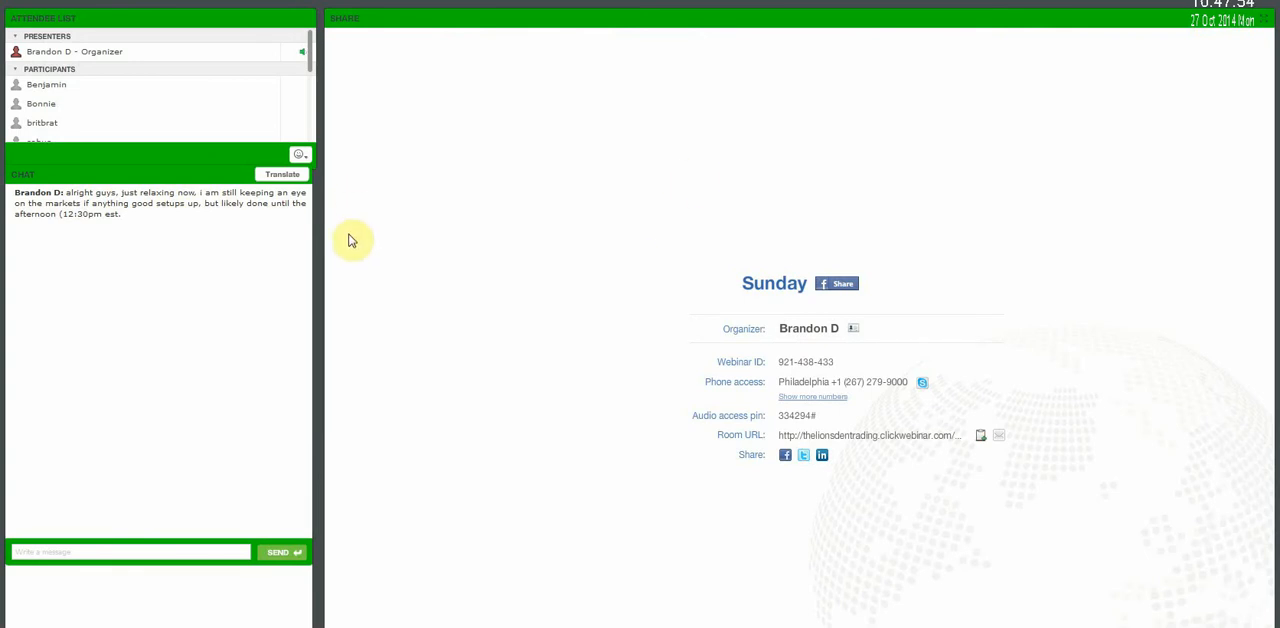
mouse_move(208, 262)
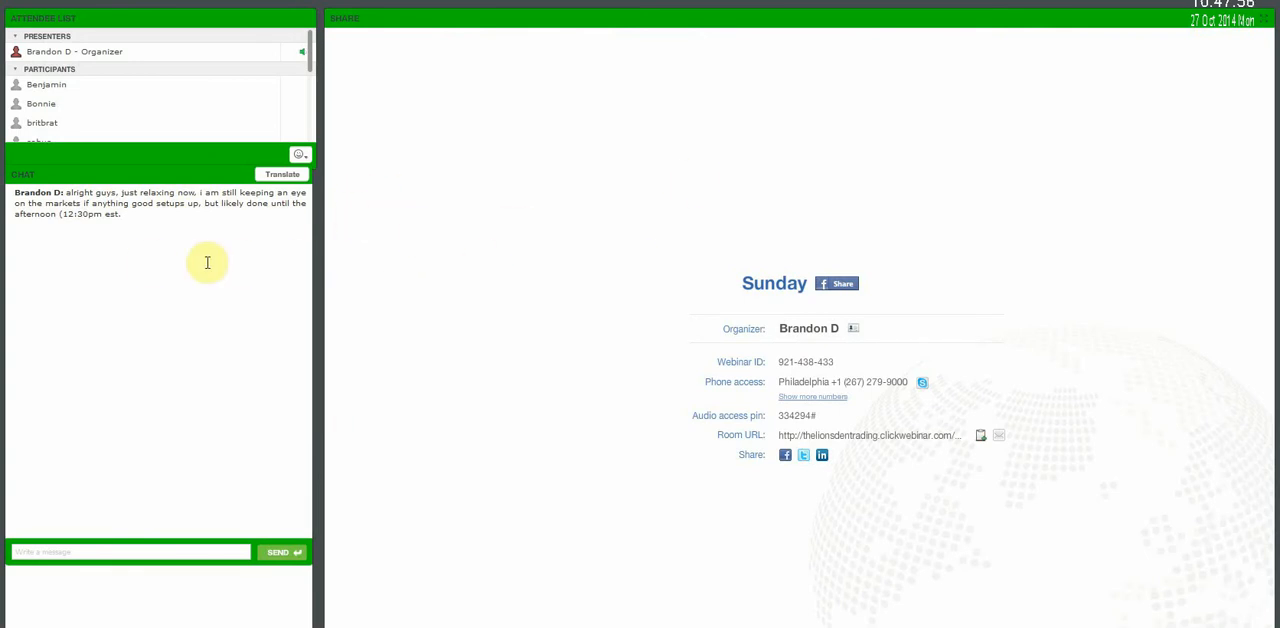